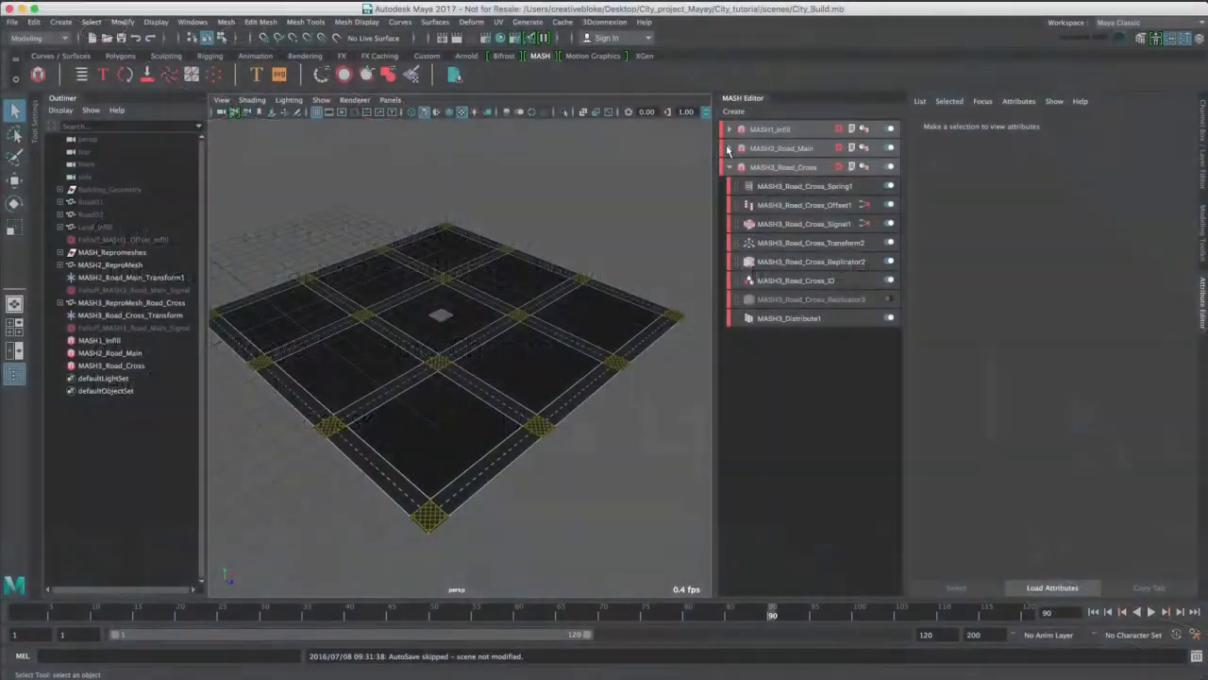
- Select Tower_Floor under Building_Geometry, create a MASH network and rename it MASH4_Tower01
click(110, 264)
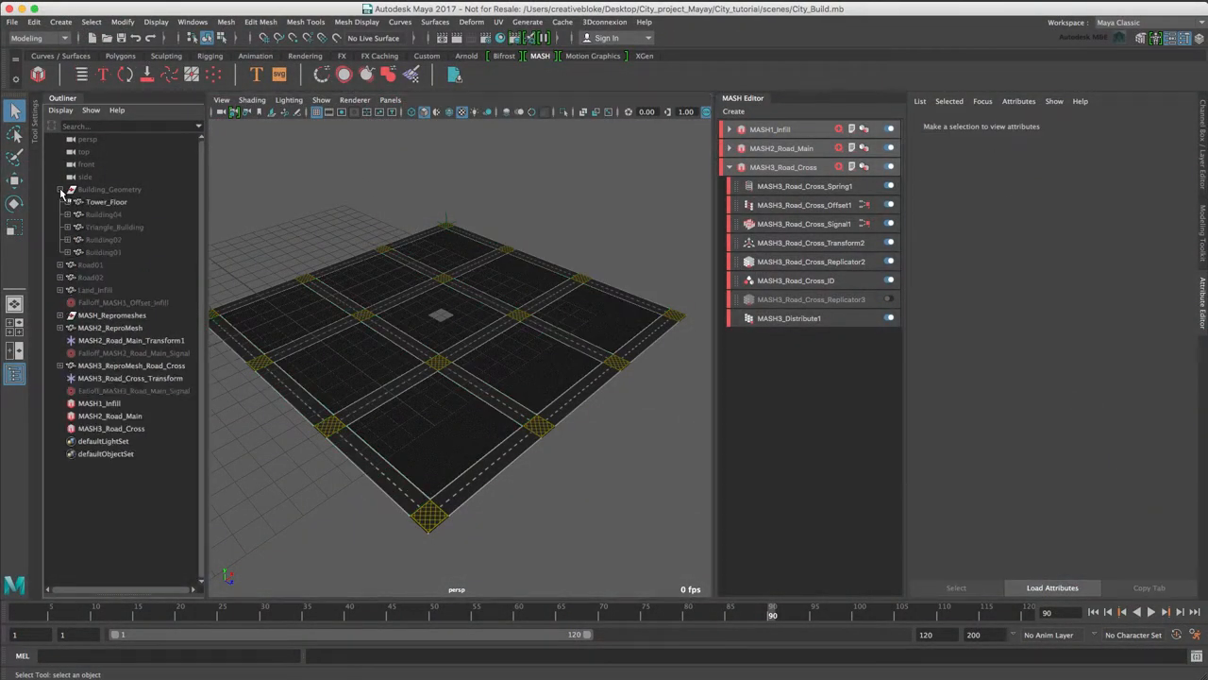
click(105, 200)
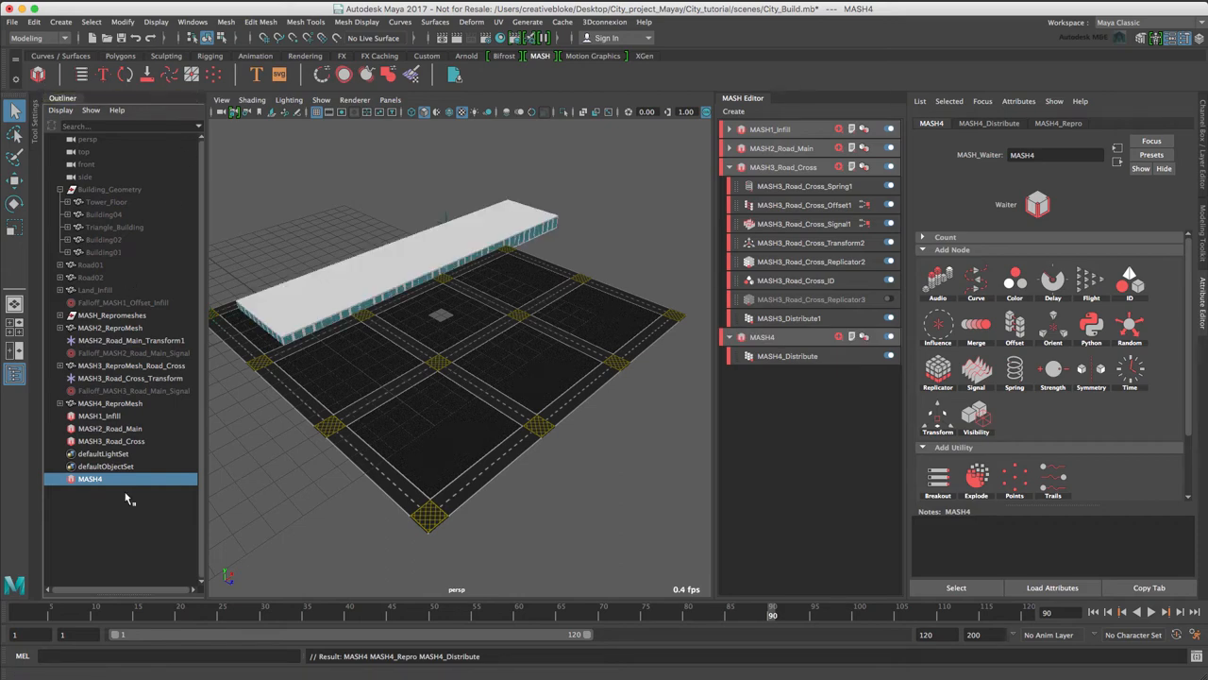
click(1056, 155)
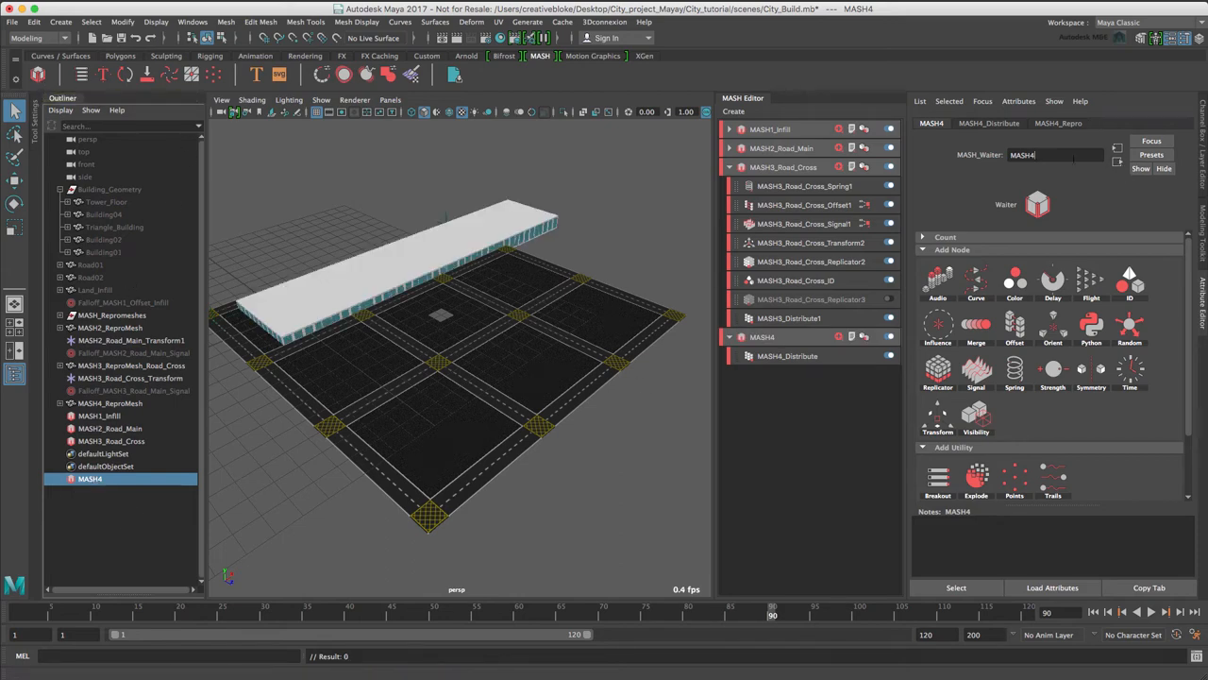
text(_Tower01_Transform)
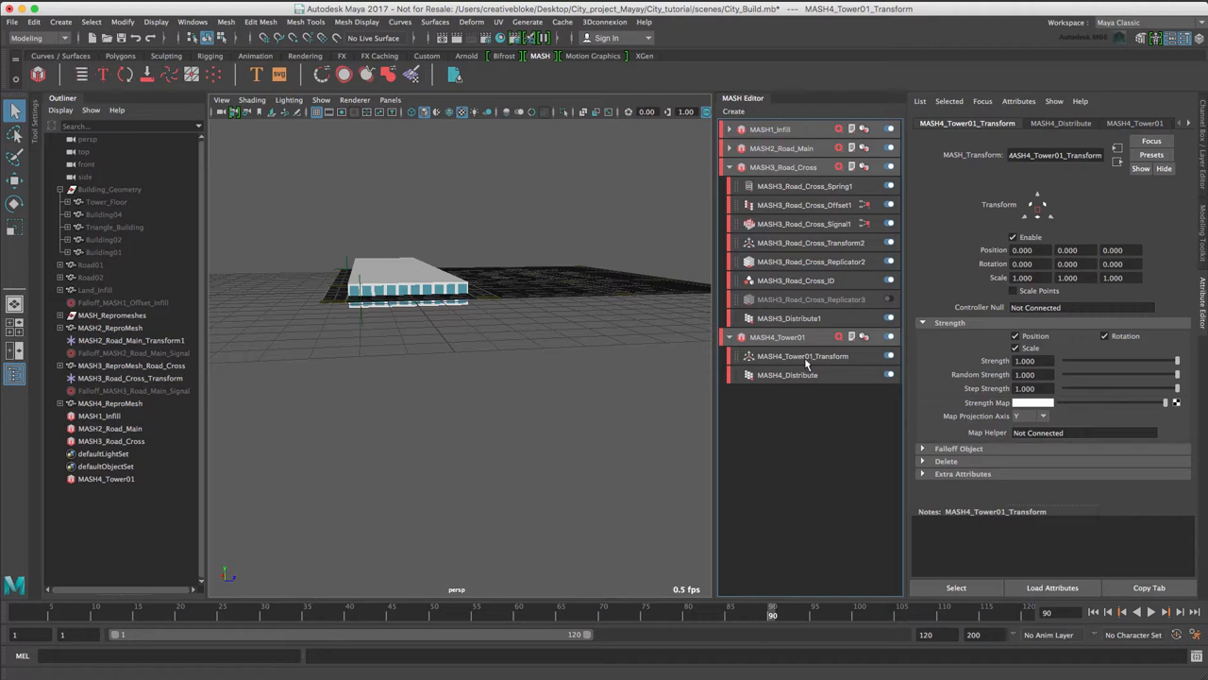
- Set the Transform node position to 6, 0.5, 6 and move on to the Distribute node
click(802, 355)
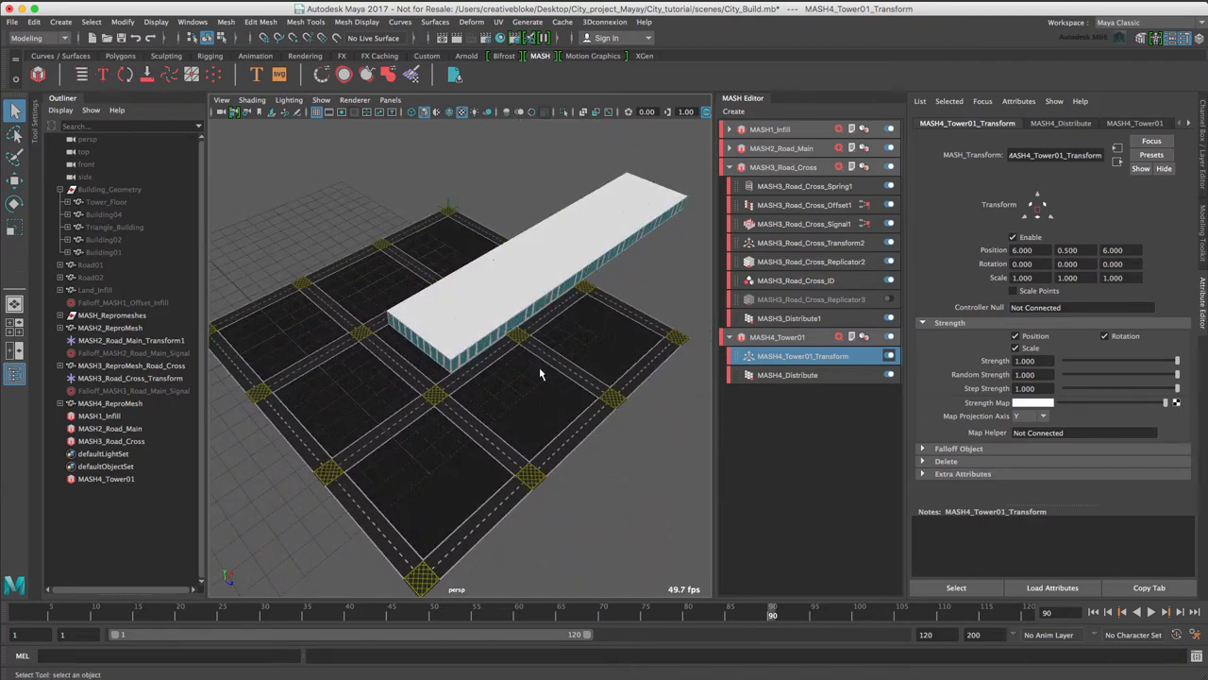
click(787, 374)
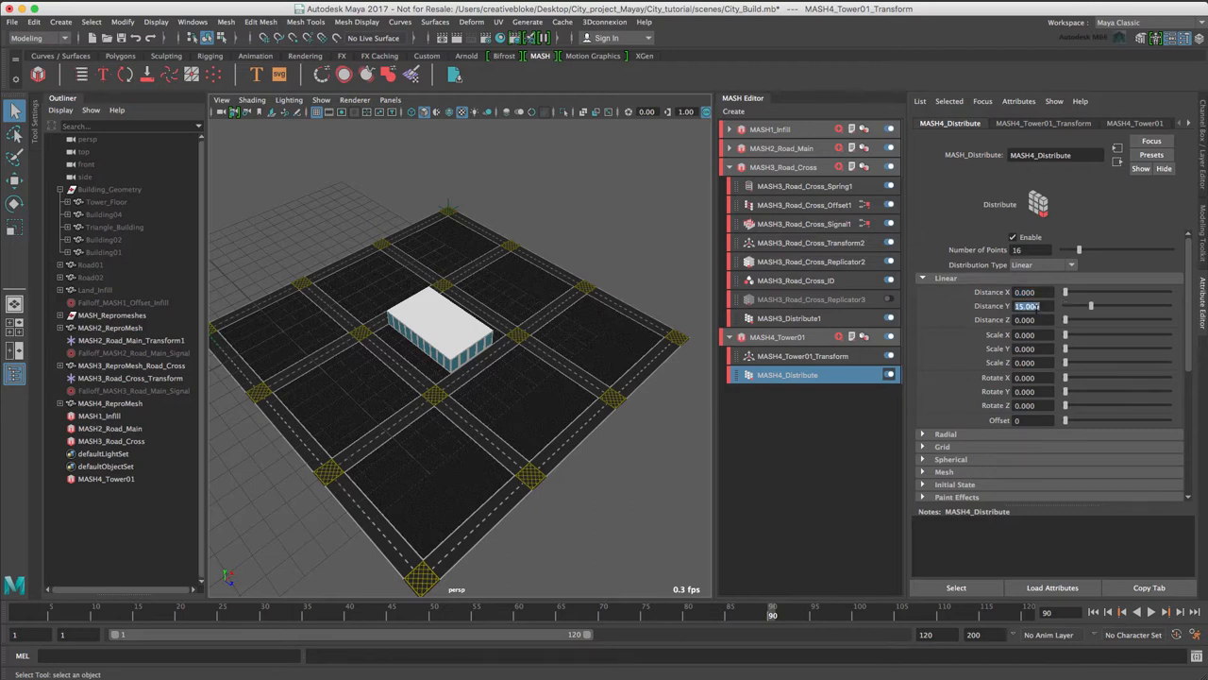
- Set Distribute Distance X 0, Distance Y 15.5 and scale step -0.5 to taper the stacked tower
text(15.500)
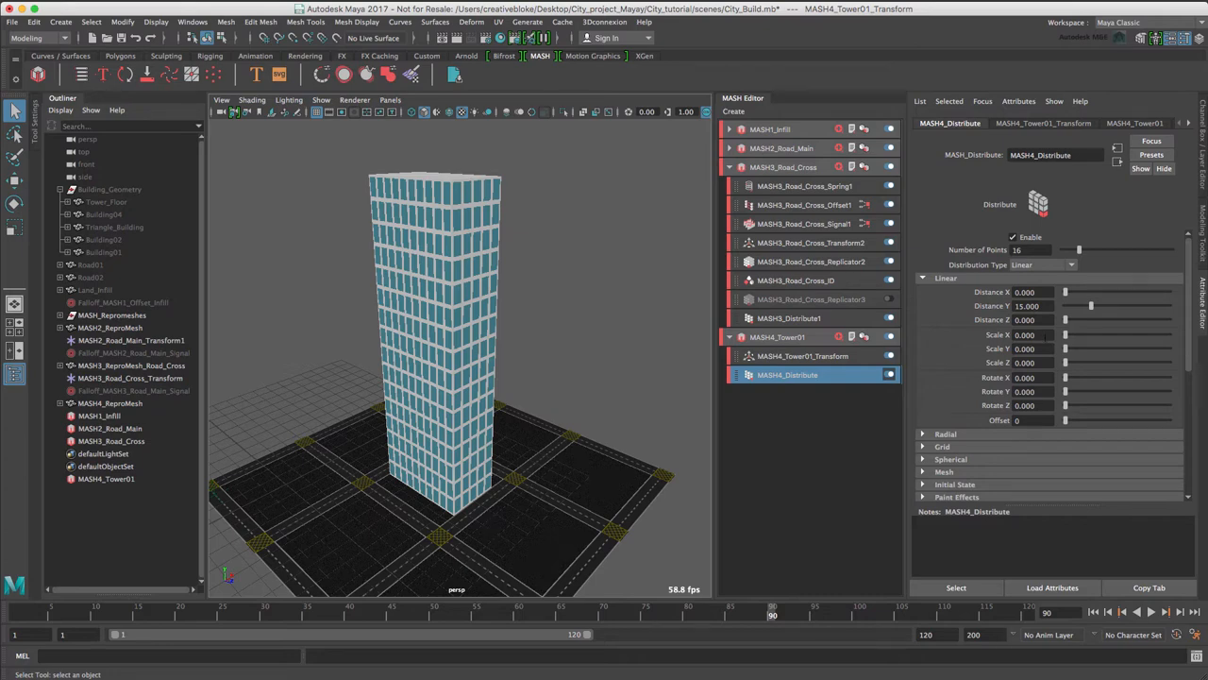
click(1025, 336)
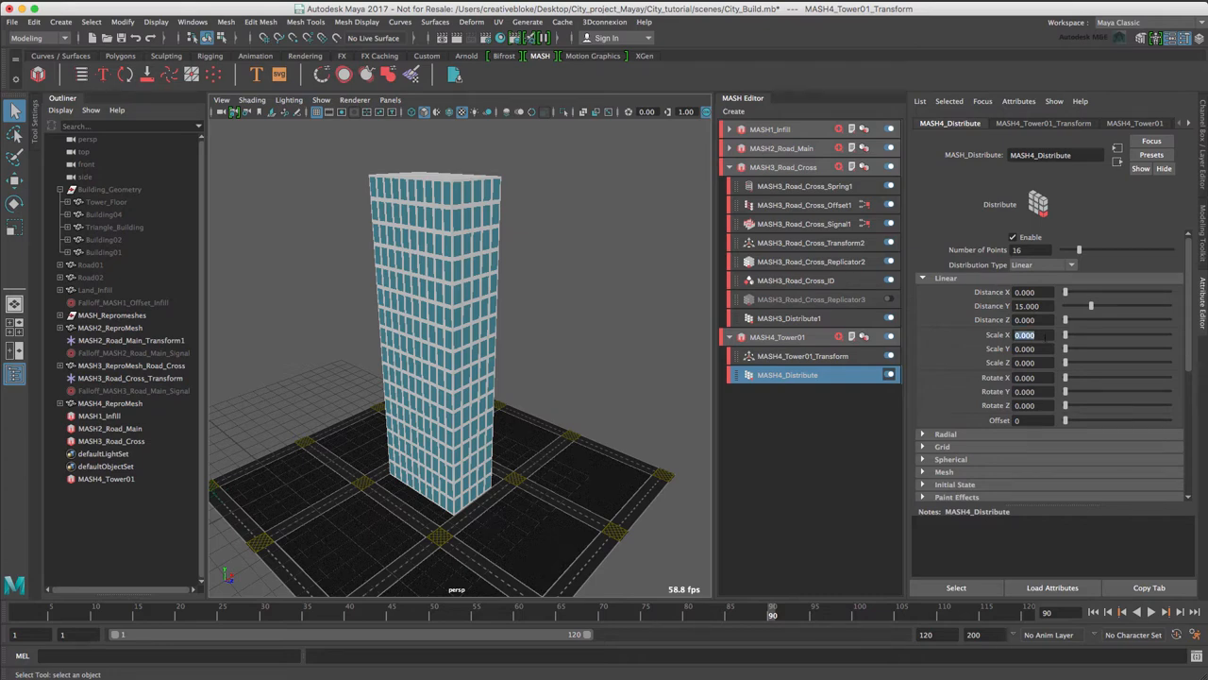
text(-0.5)
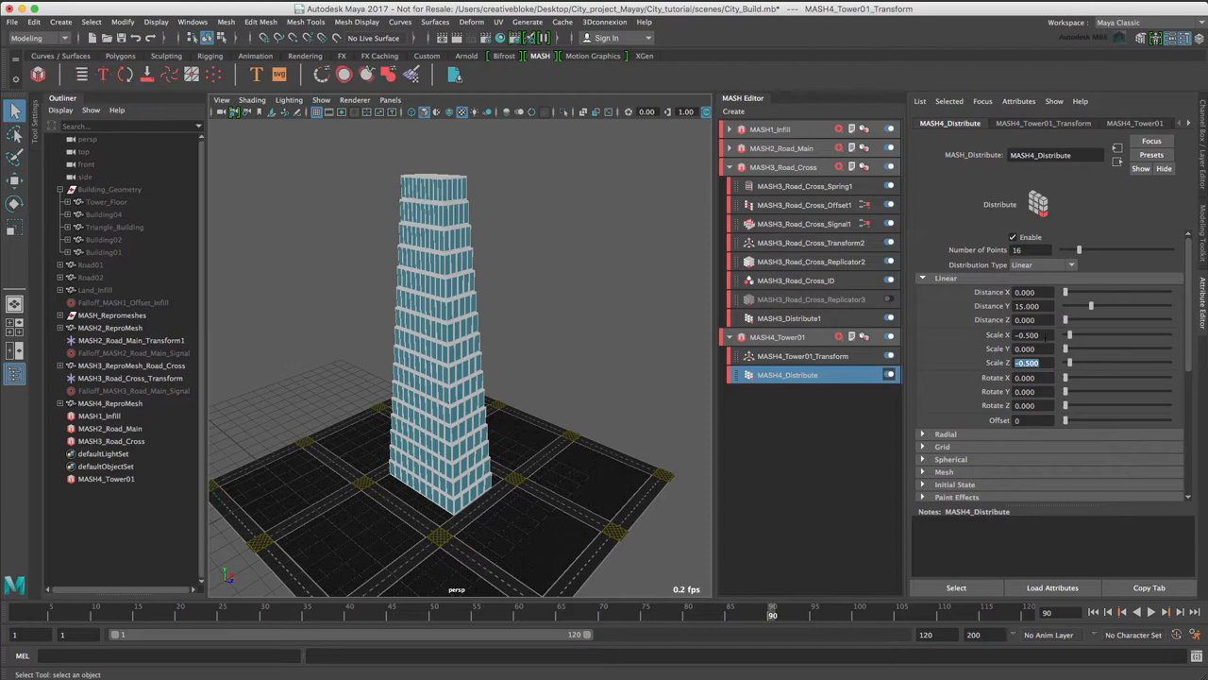
click(110, 404)
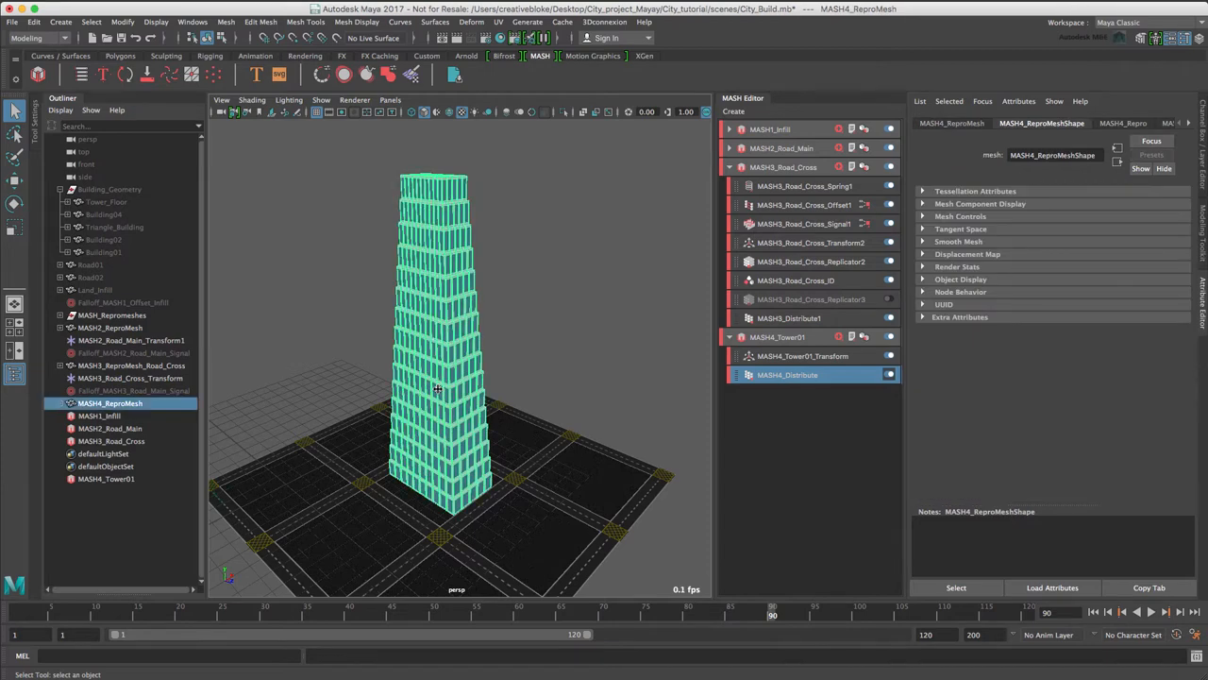
- Hide the tower and create a polygon cylinder with Height 3 and 12 axis subdivisions
key(ctrl+h)
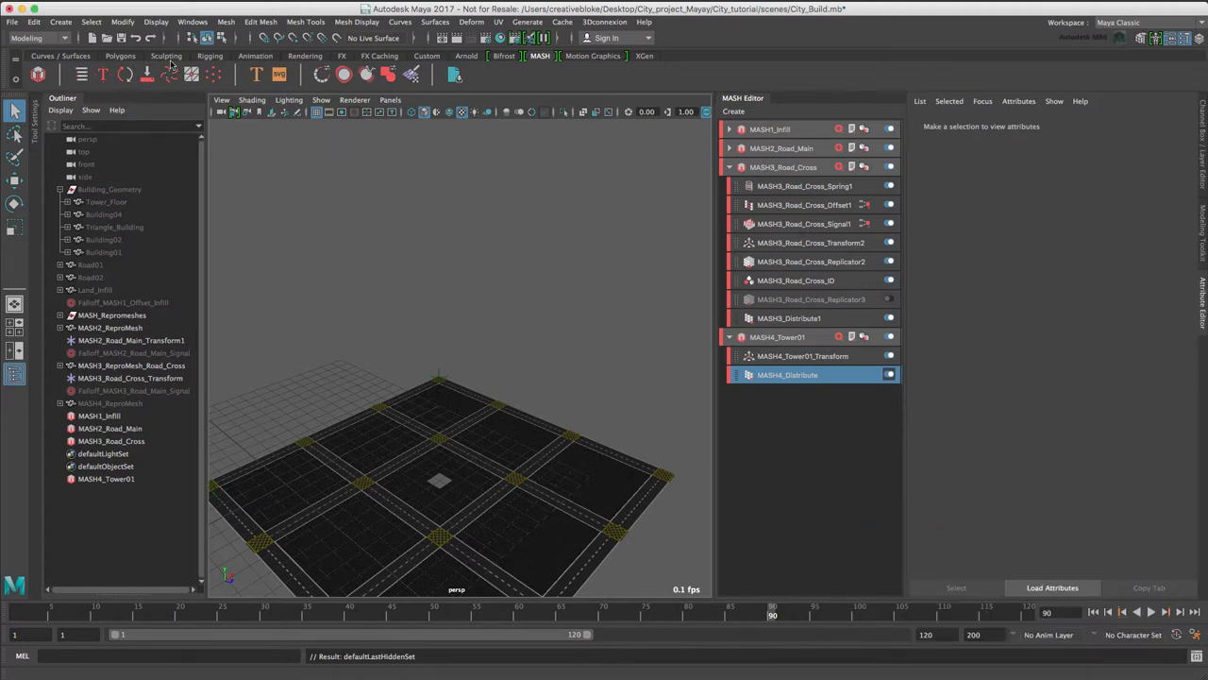
click(121, 57)
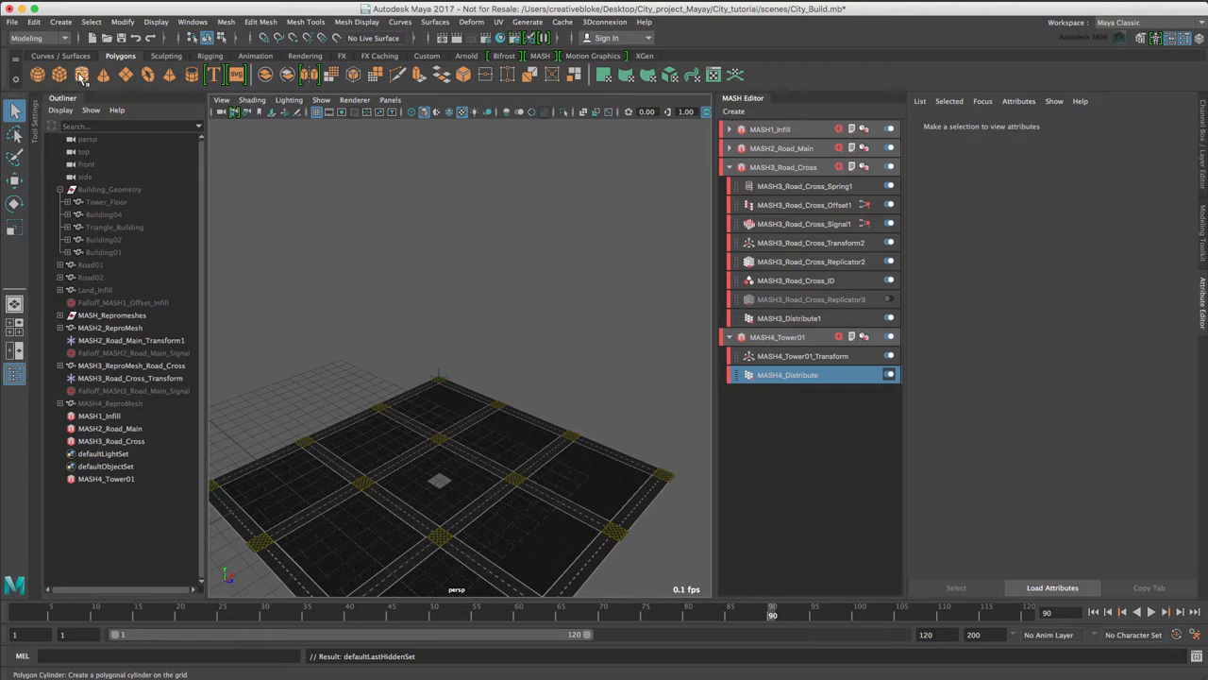
click(82, 76)
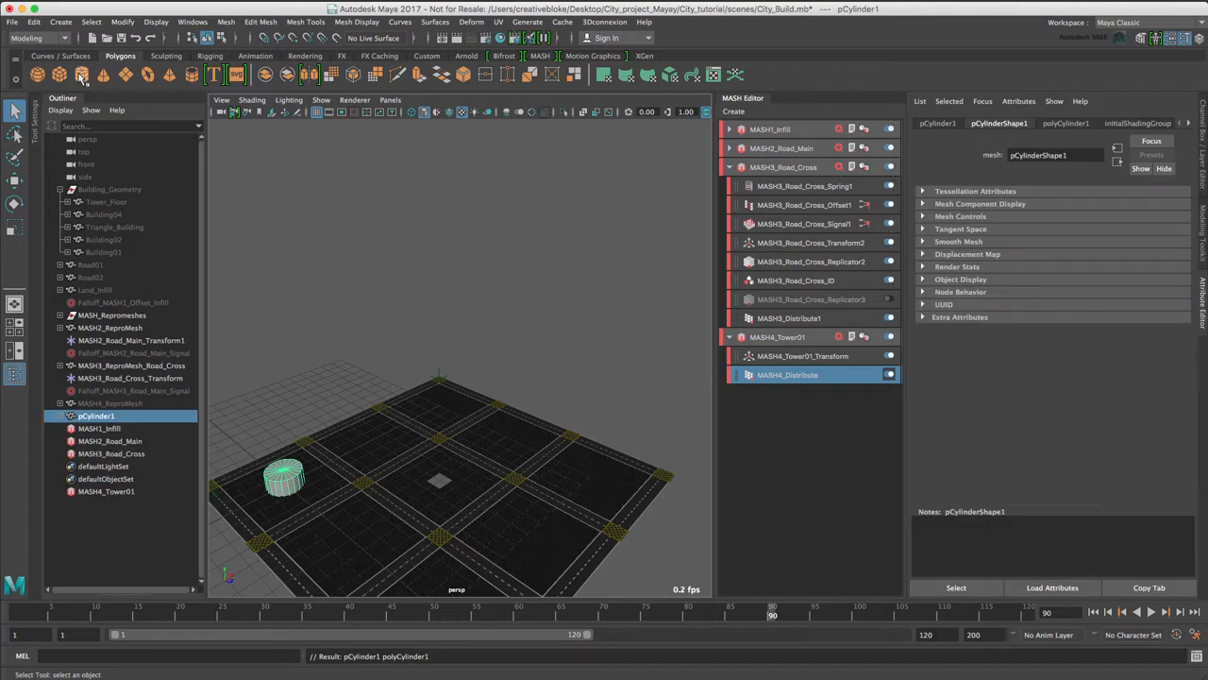
click(1064, 123)
text(0.050)
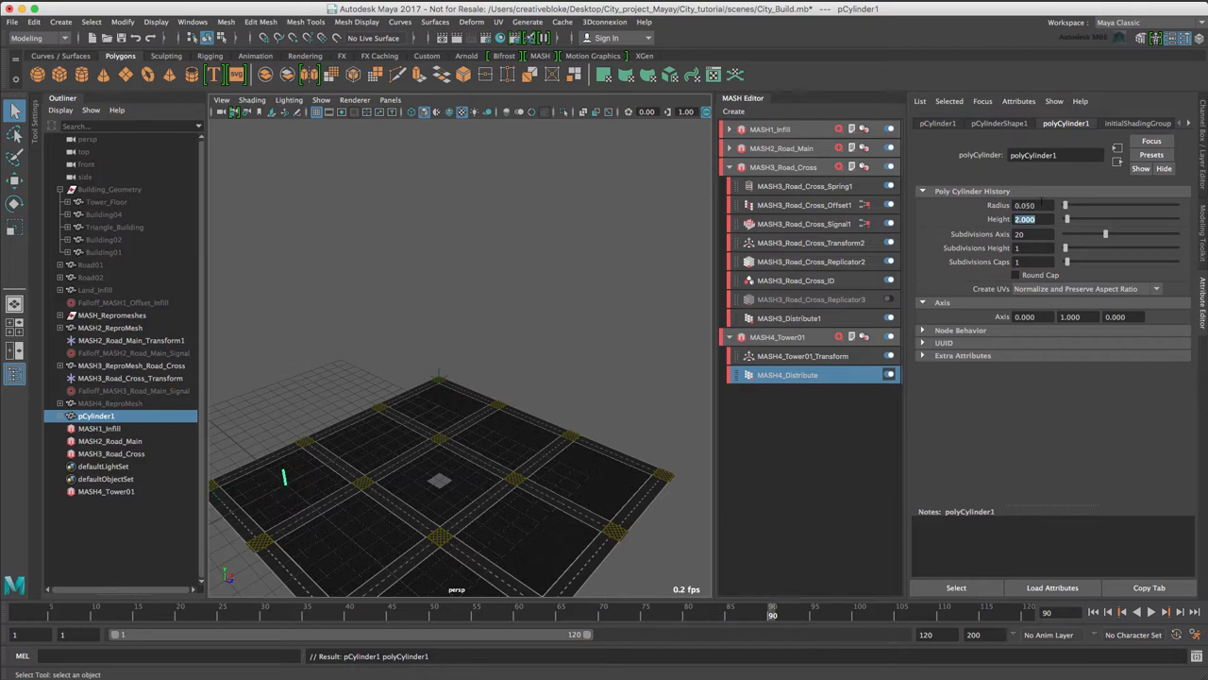
text(3)
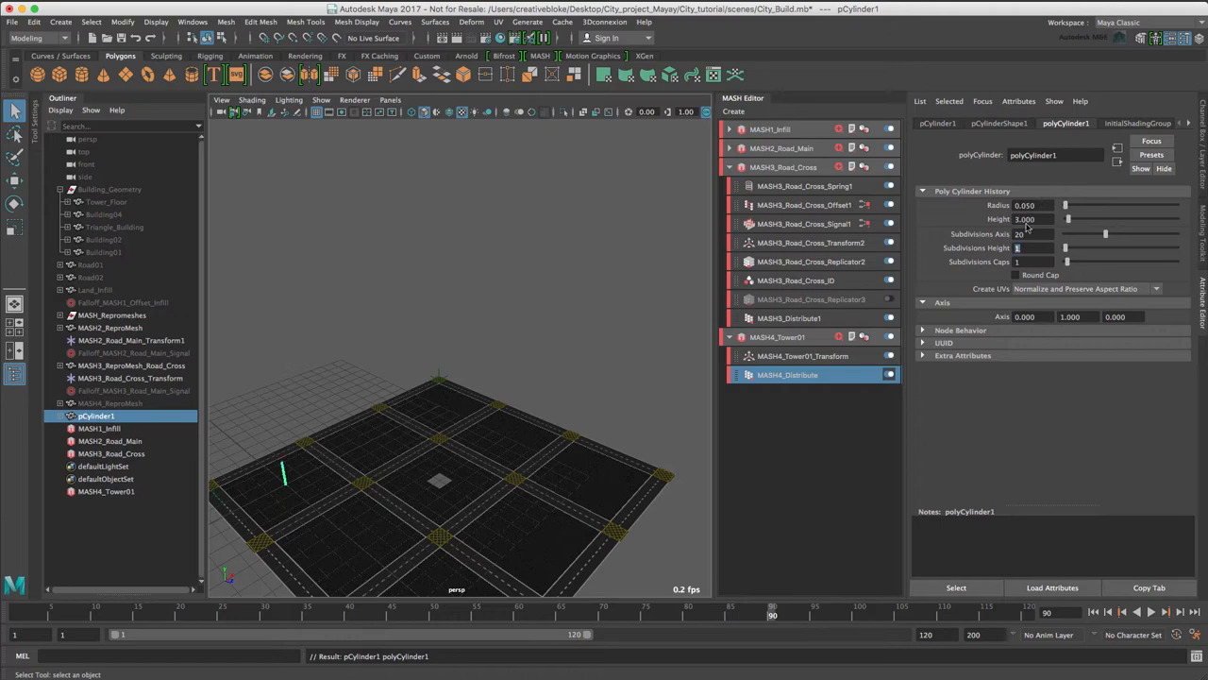
text(12)
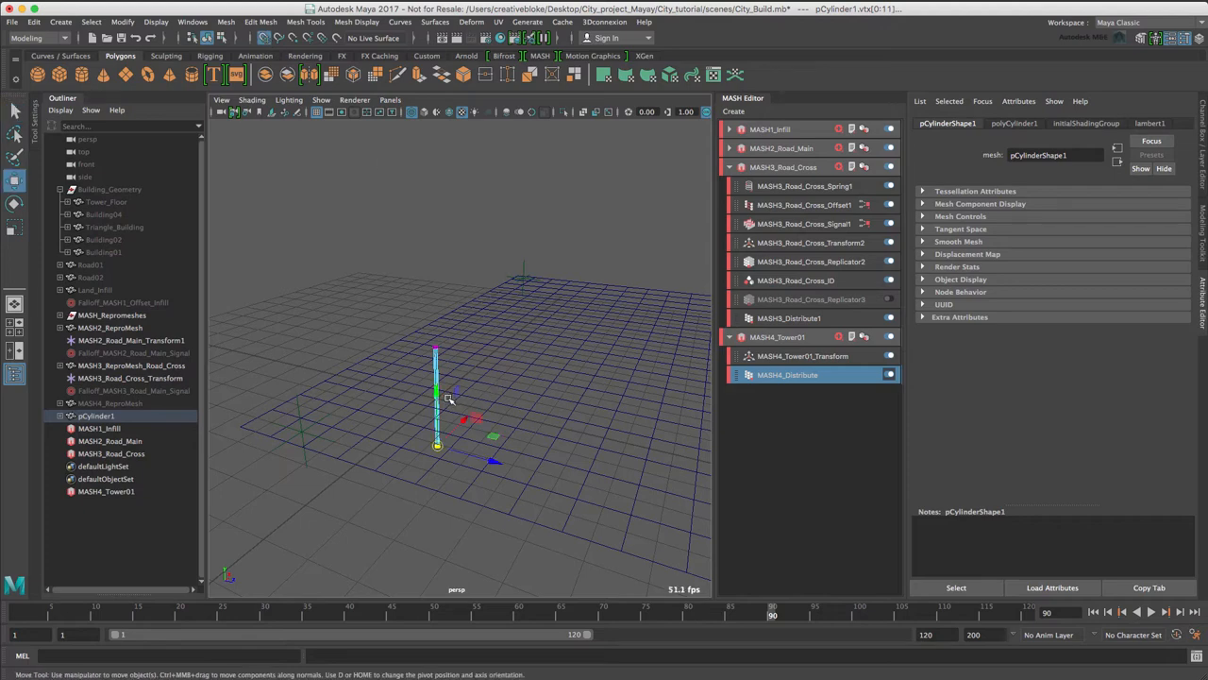
- Move the cylinder into place and duplicate it into separate thin poles
key(w)
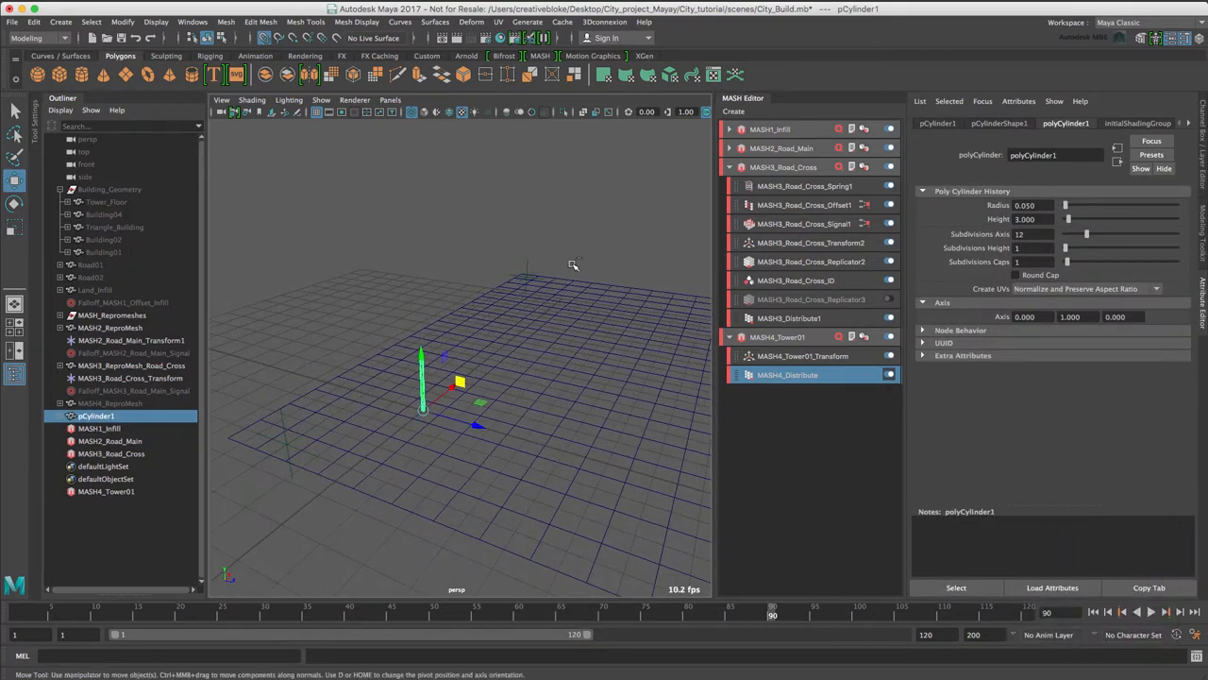
key(ctrl+d)
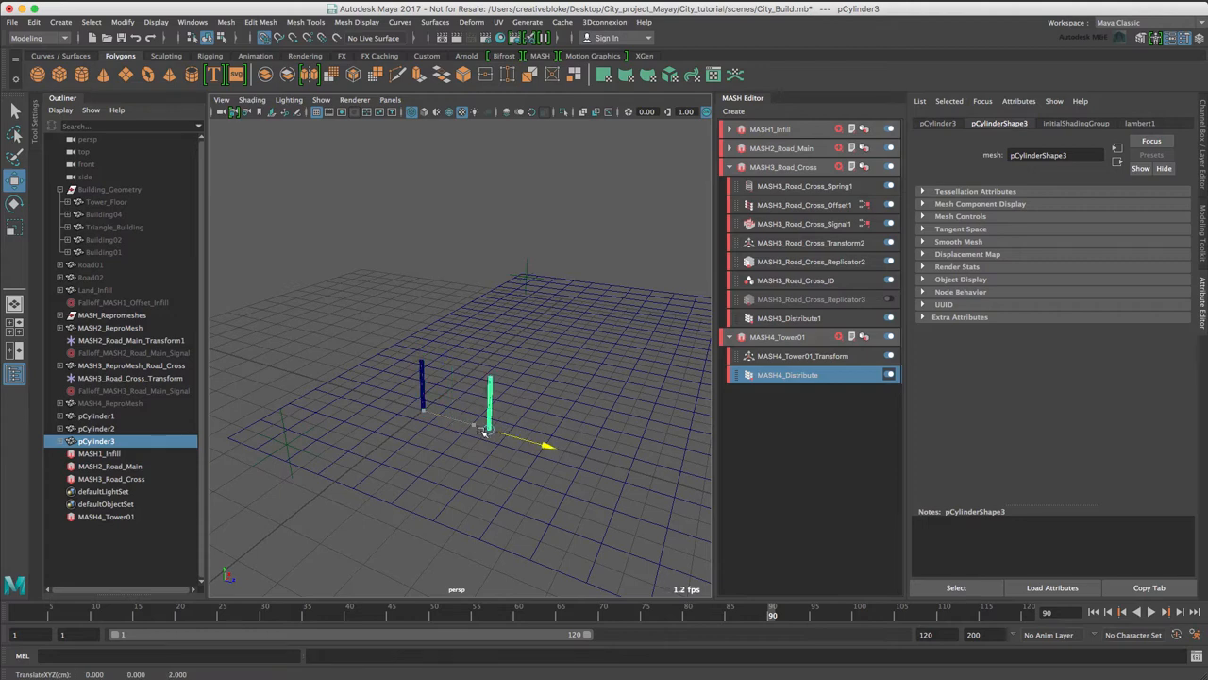
click(95, 427)
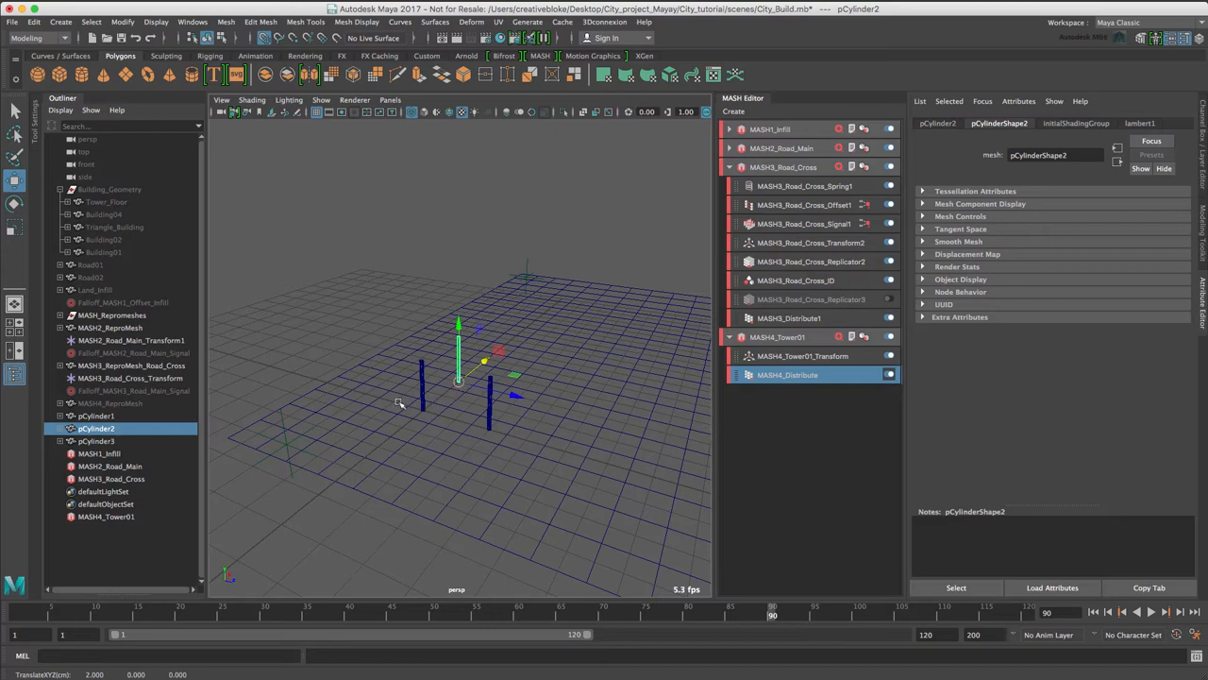
- Select pCylinder1–3, combine them into pCylinder4 and move the merged poles
click(96, 442)
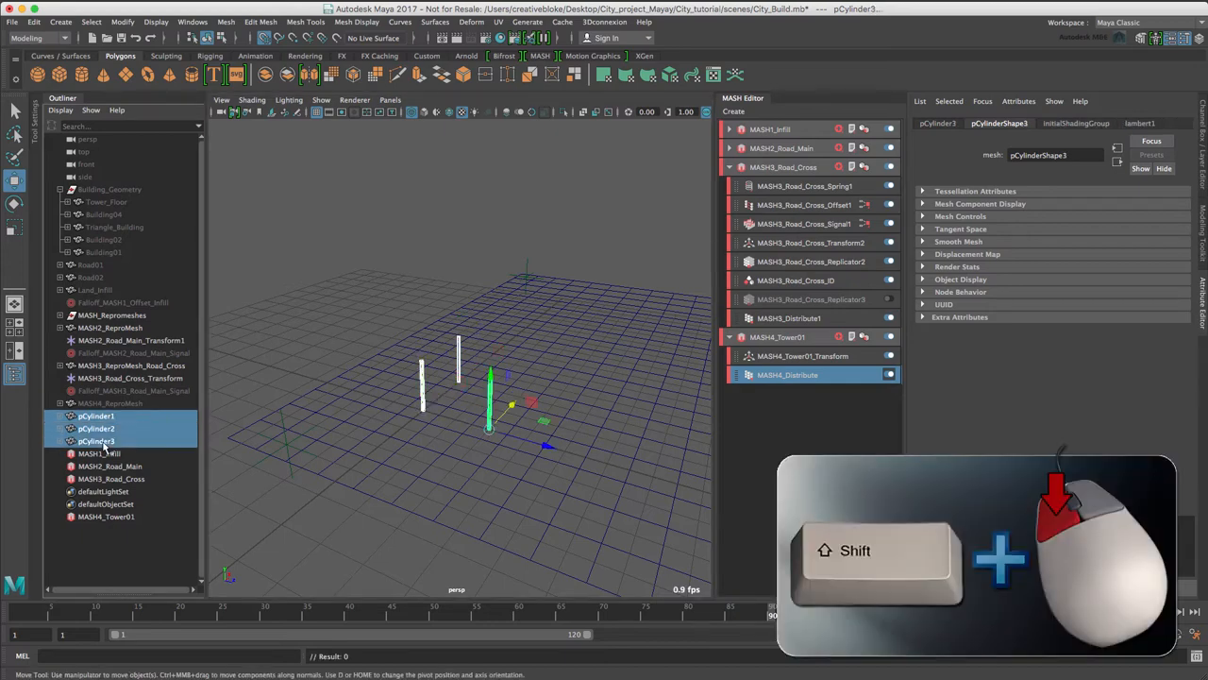
mouse_move(98, 442)
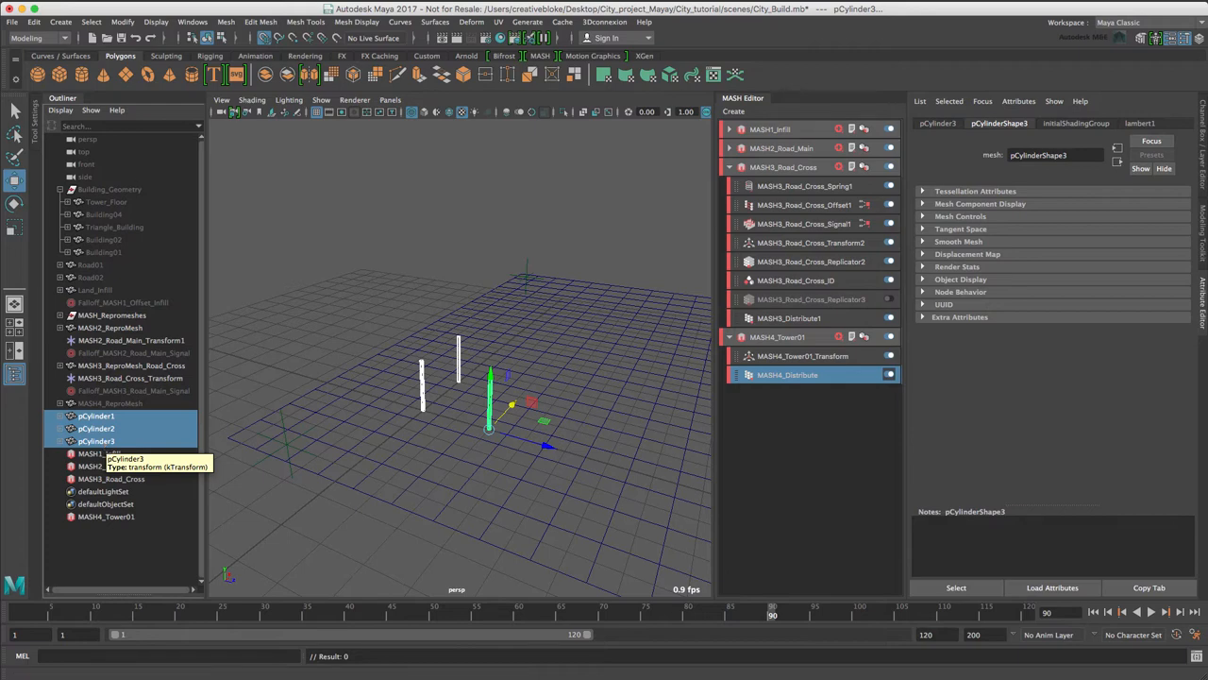
click(226, 23)
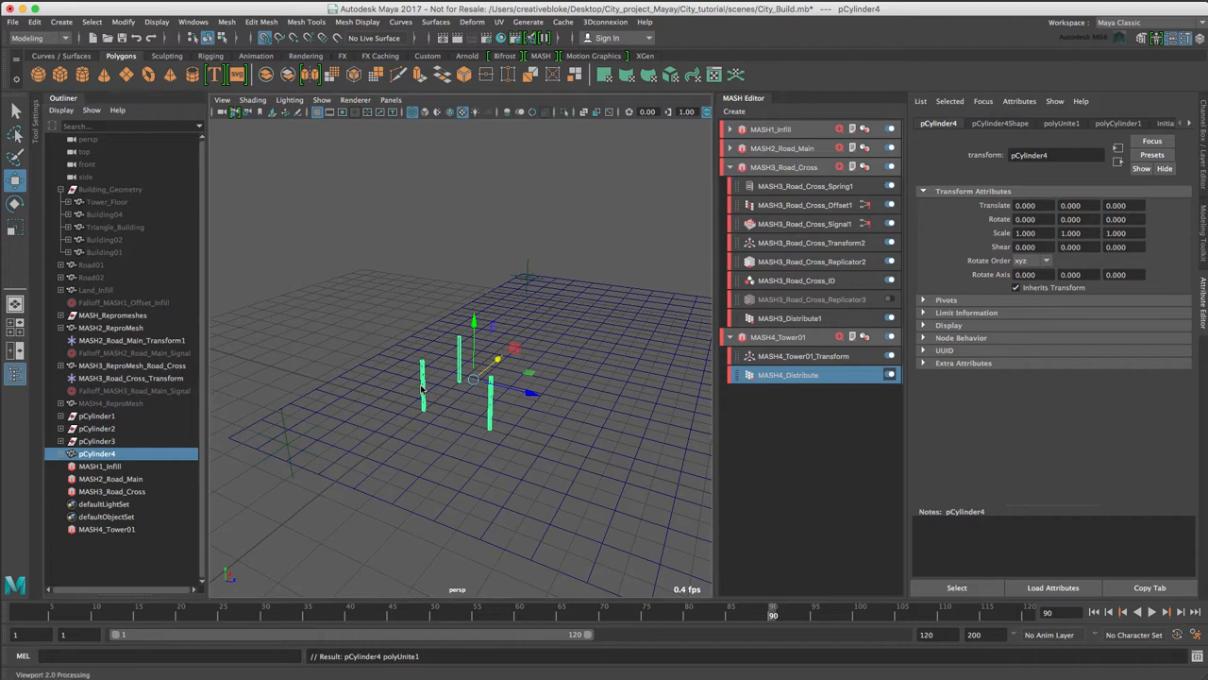
click(368, 362)
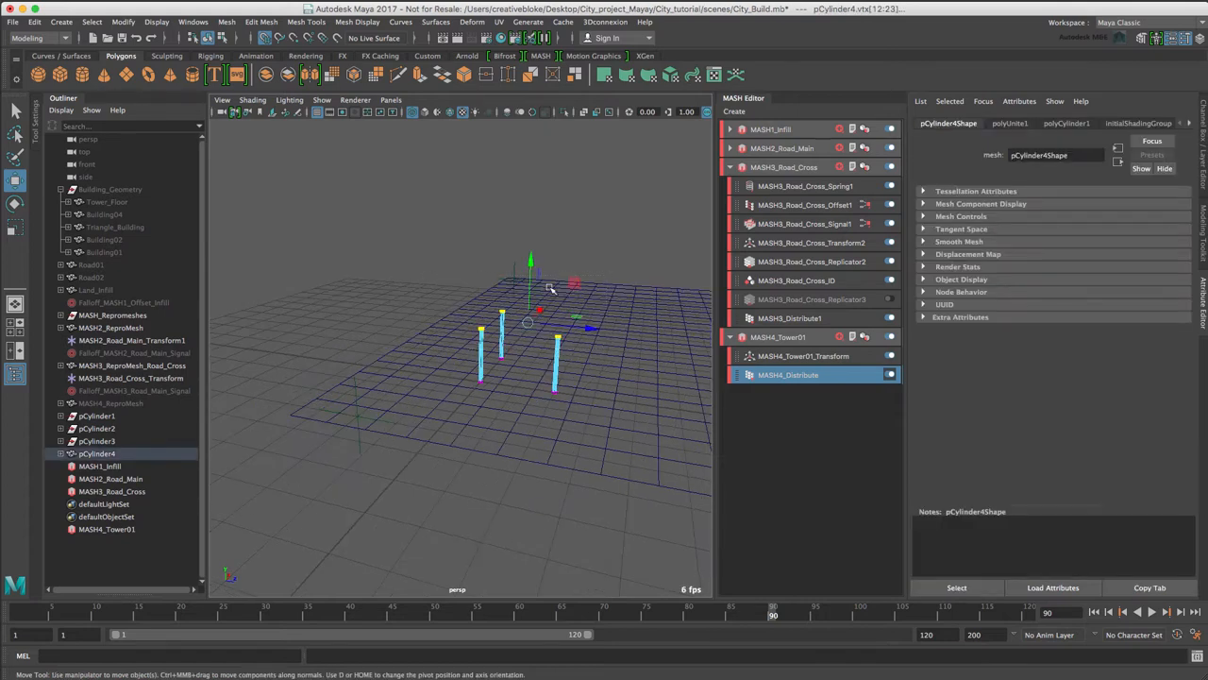
key(w)
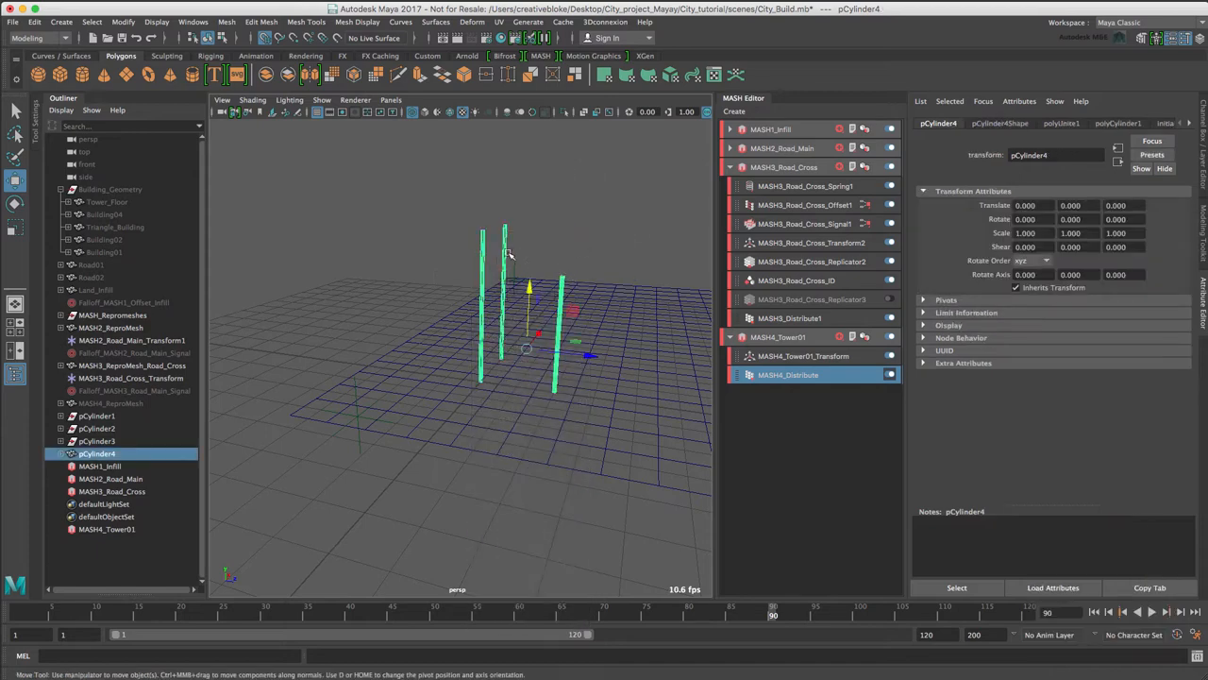
- Assign the tower floor material to the poles and rename pCylinder4 to Tower01_Antenna
right_click(509, 253)
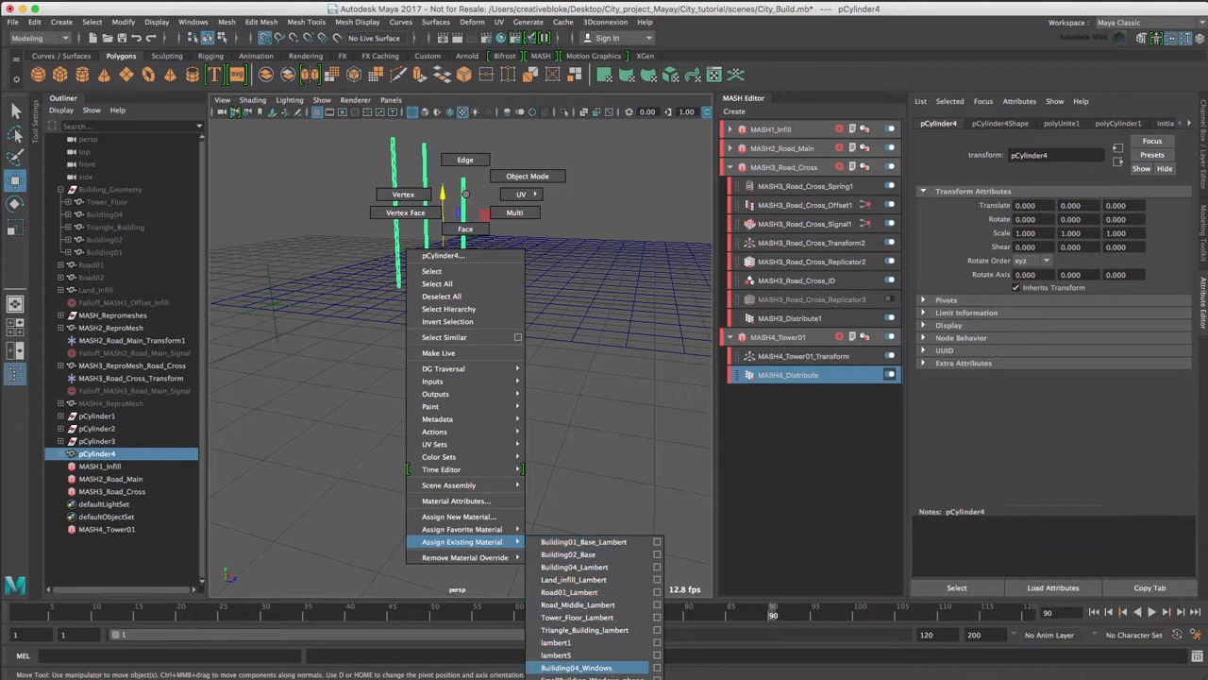
mouse_move(585, 615)
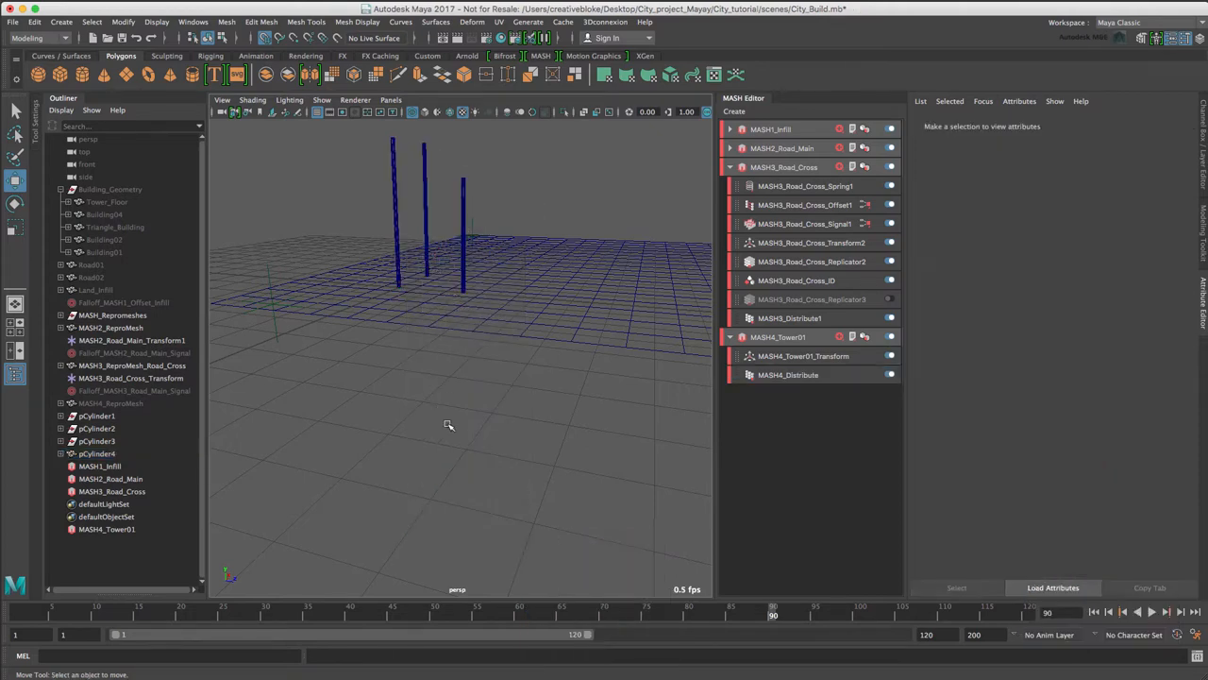
mouse_move(393, 177)
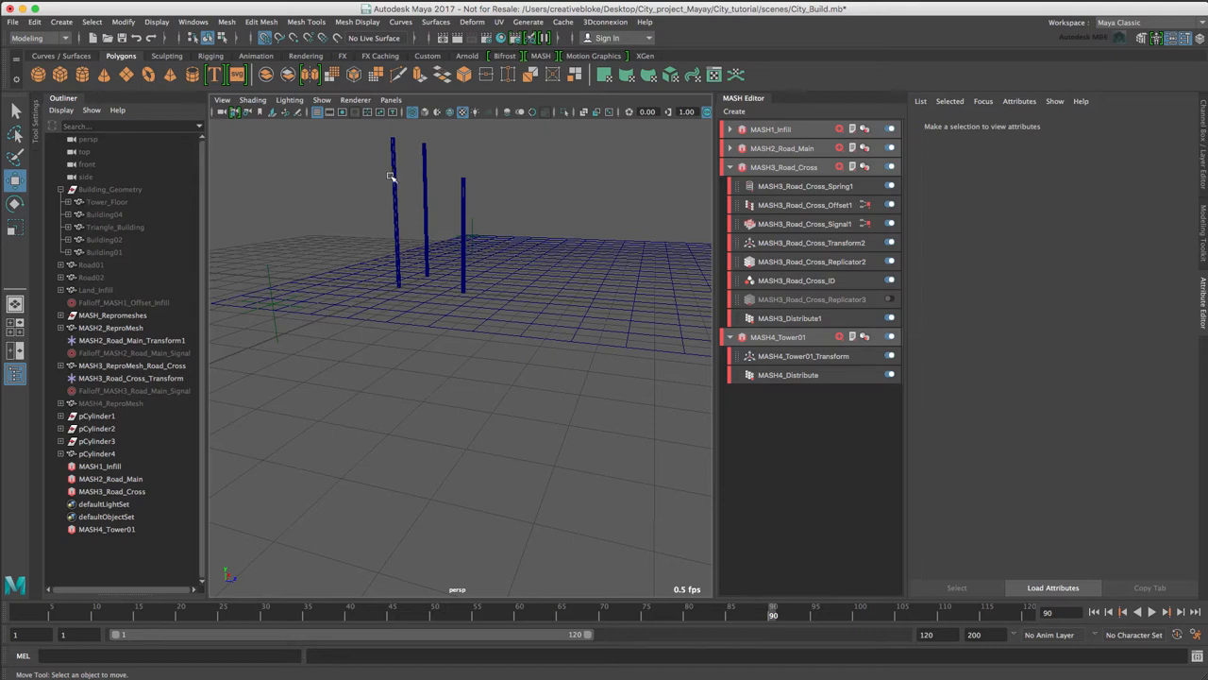
click(98, 453)
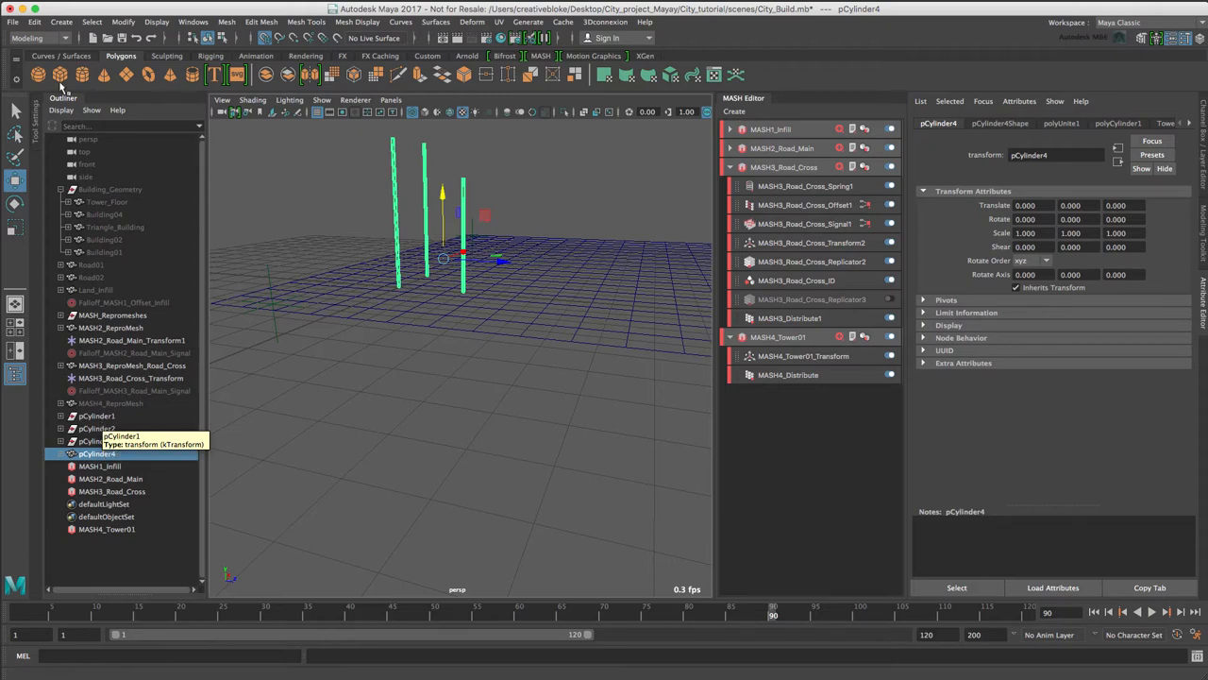
click(34, 23)
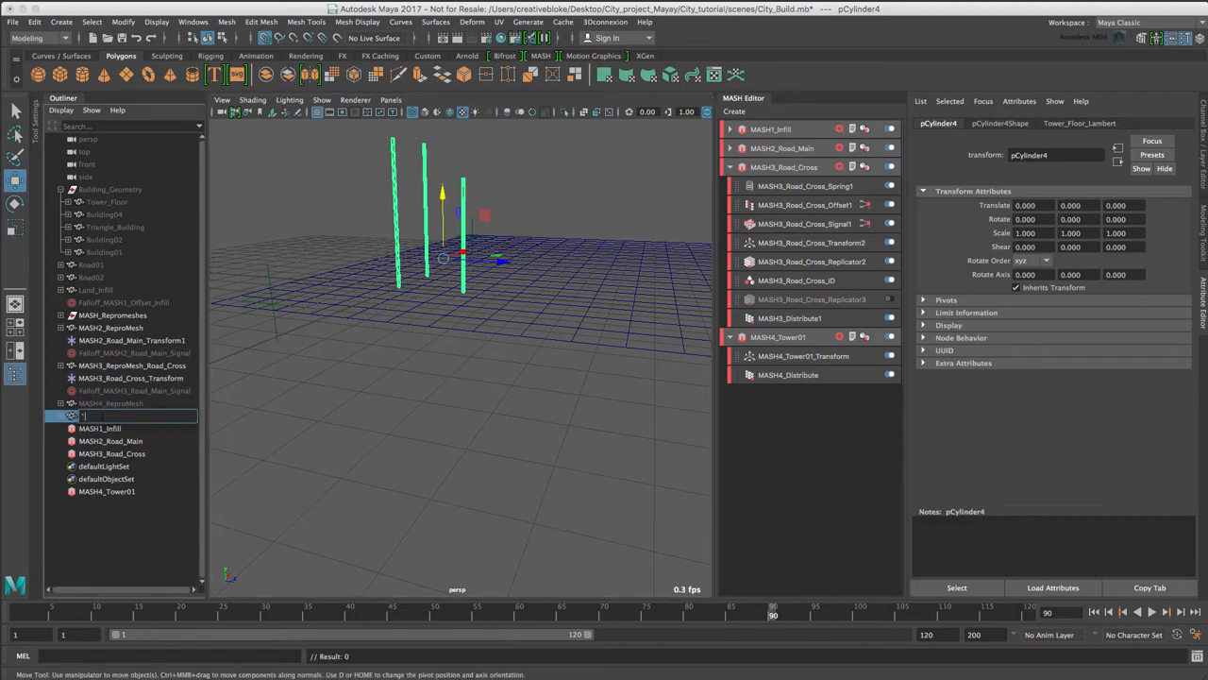
text(Tower01_Antenna)
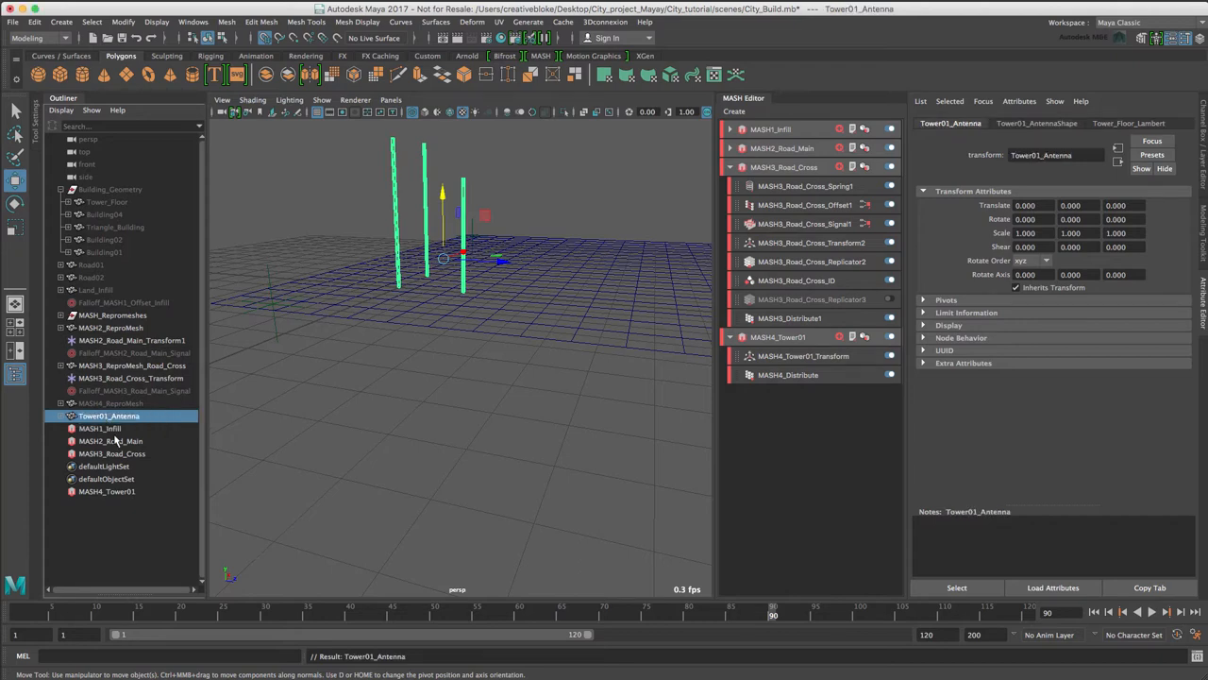
- Show the tower repro mesh shaded again and bring up the MASH4_Tower01 network settings
click(109, 404)
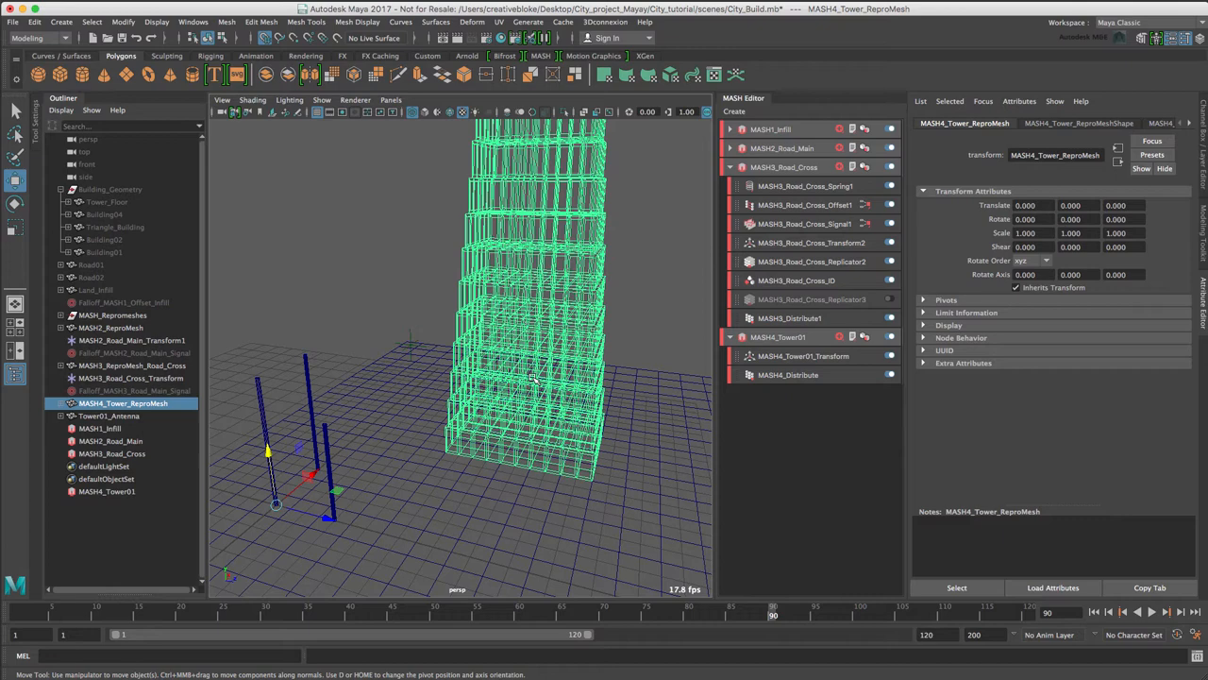
key(6)
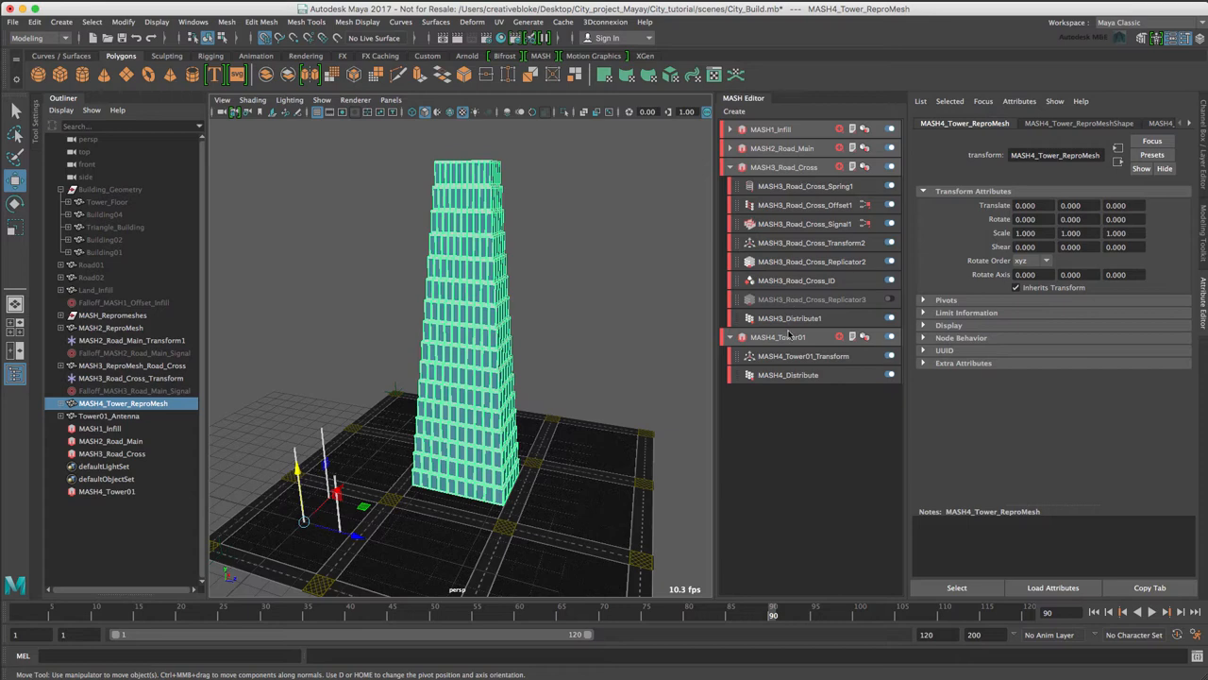
click(777, 187)
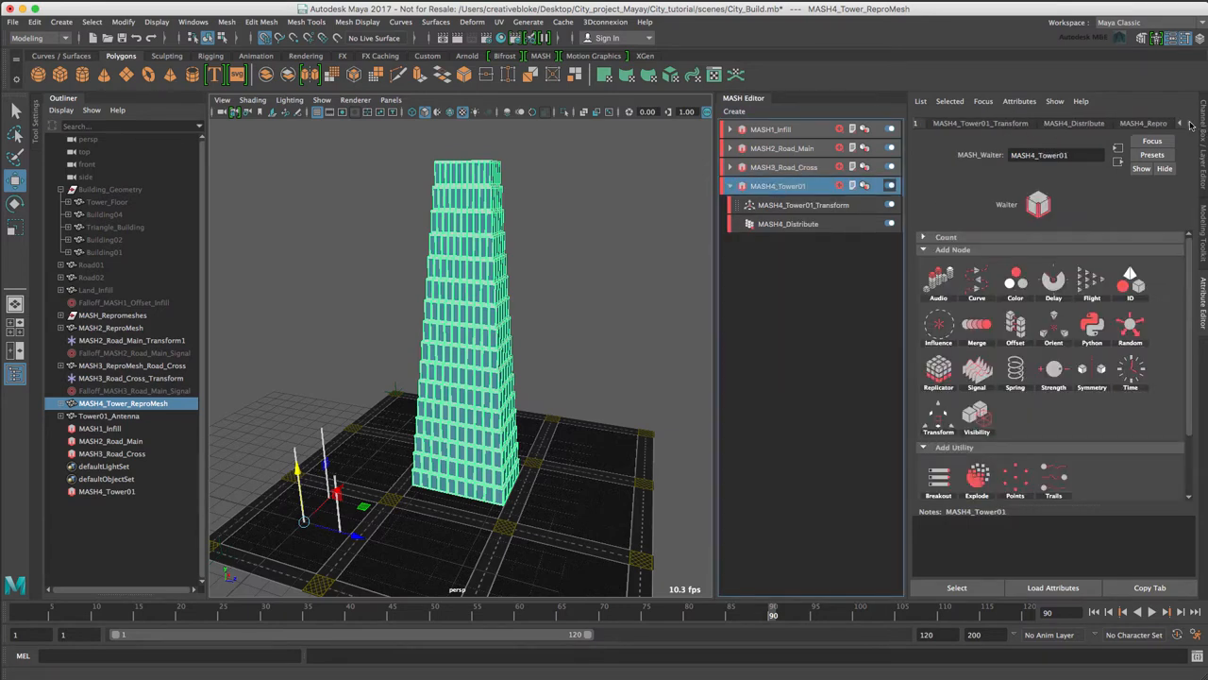
- Add Tower01_Antenna to the Repro node's object list and hide the original antenna geometry
click(1144, 123)
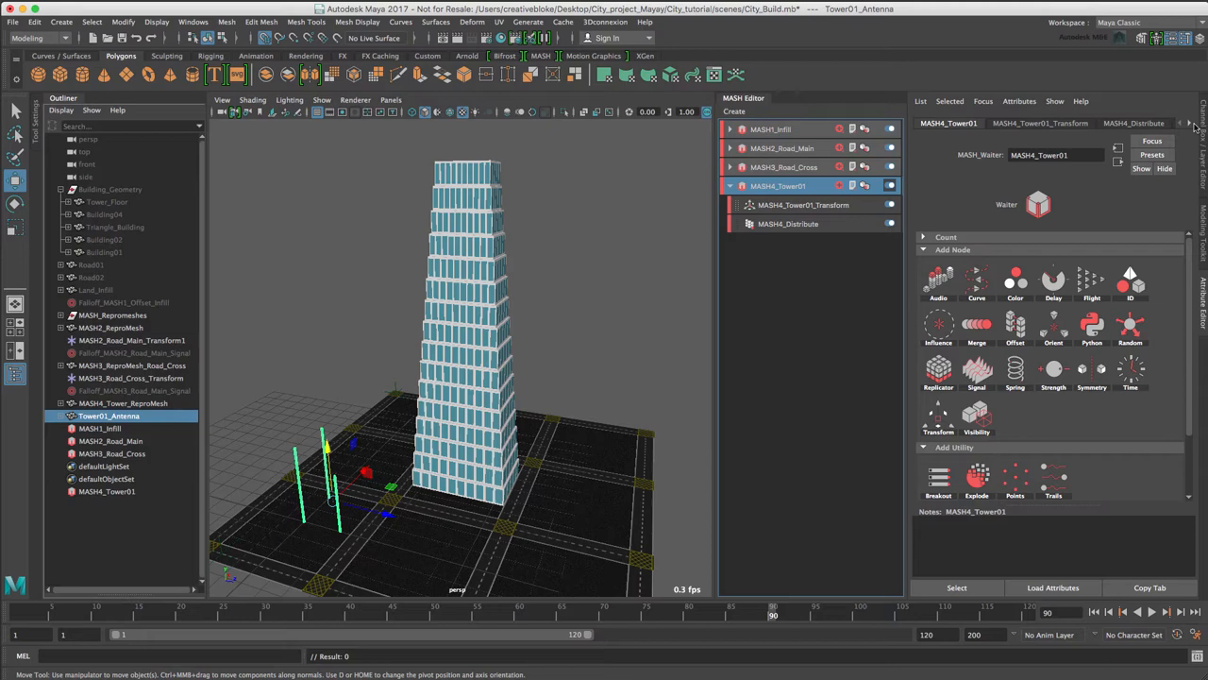
click(1144, 123)
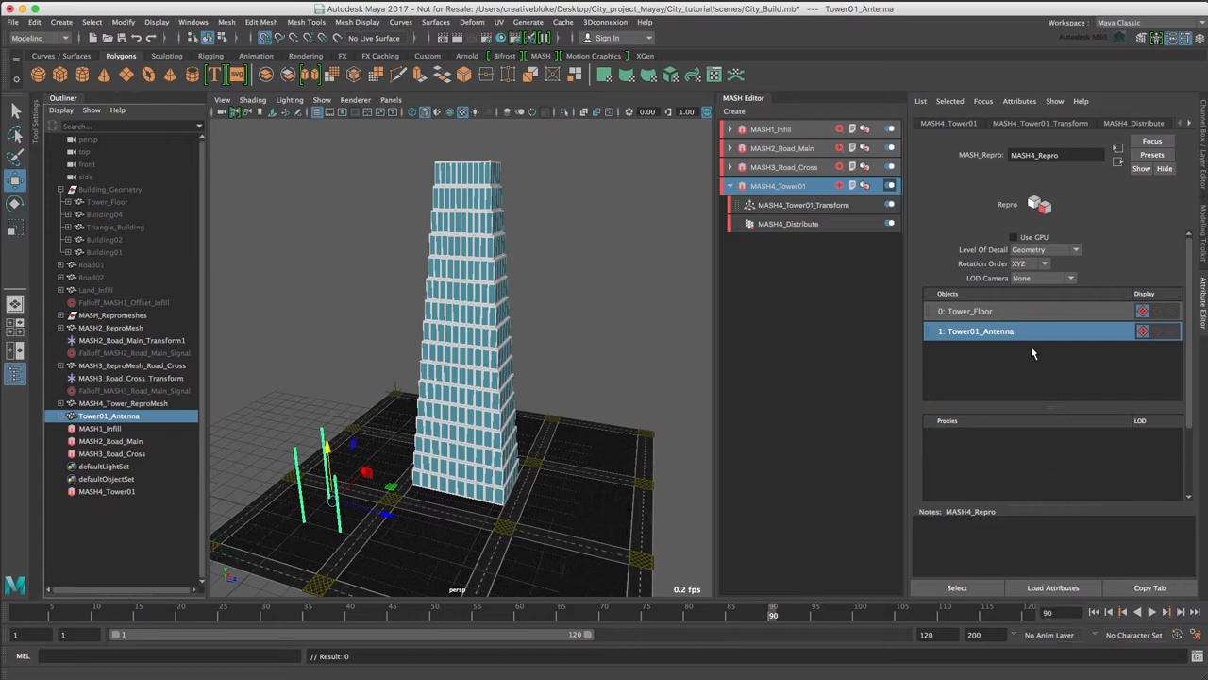
click(110, 415)
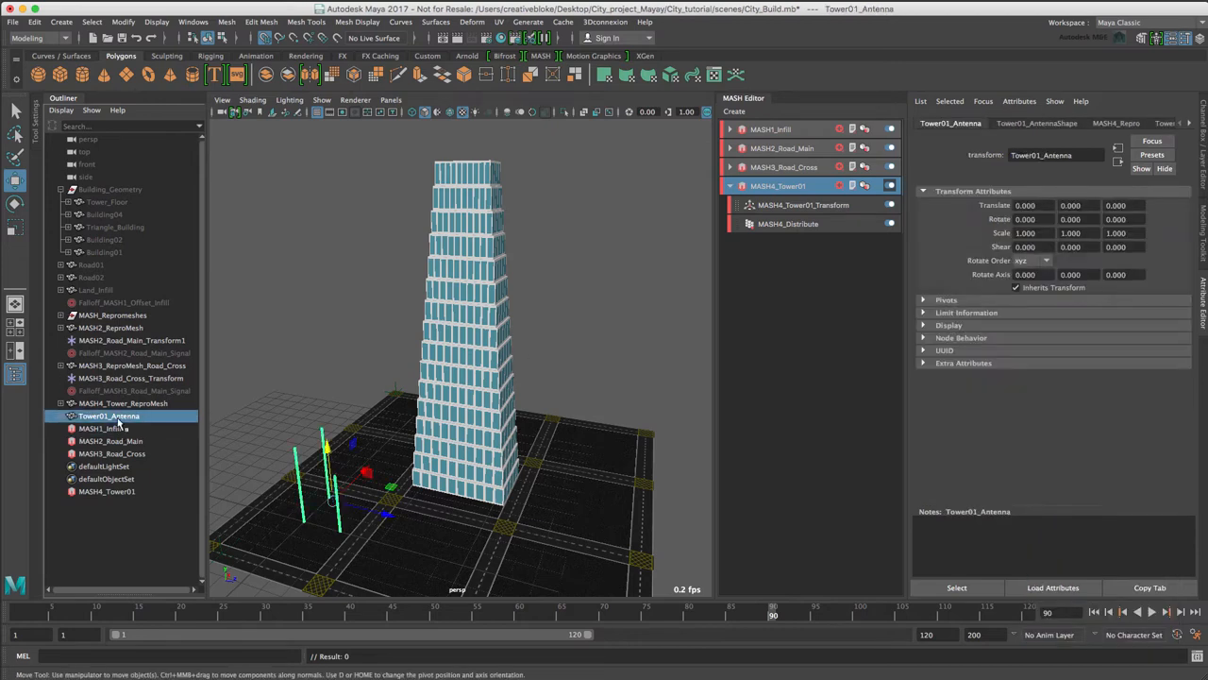
key(ctrl+h)
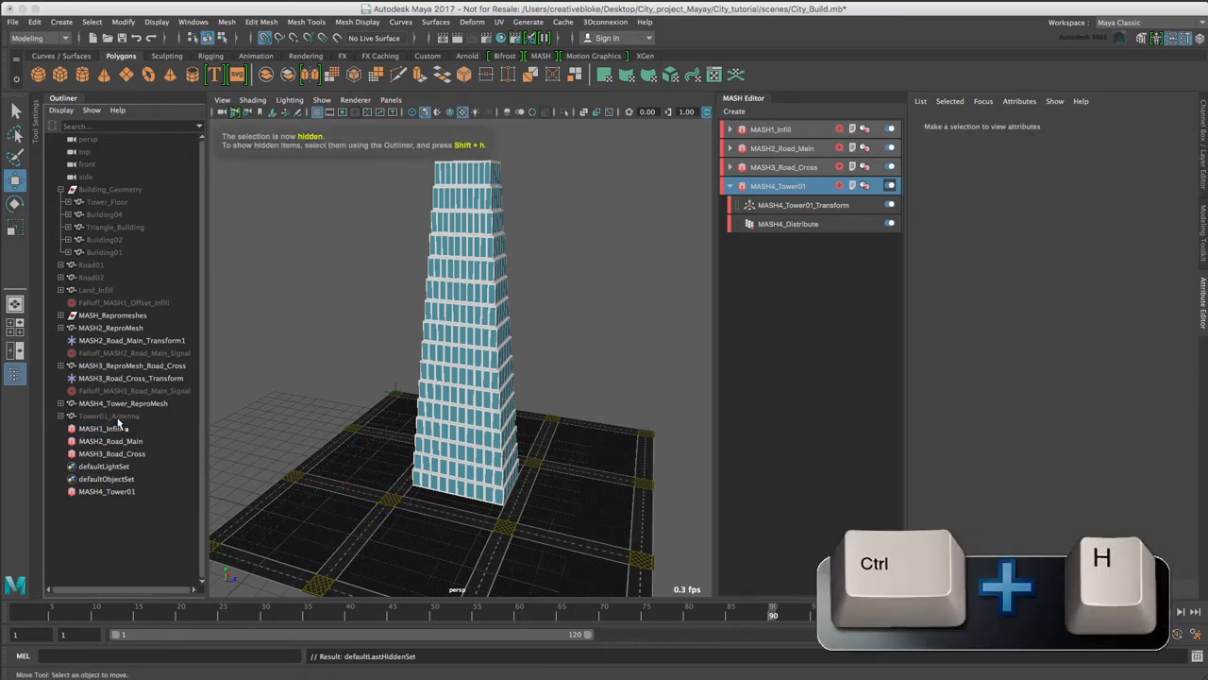
click(122, 404)
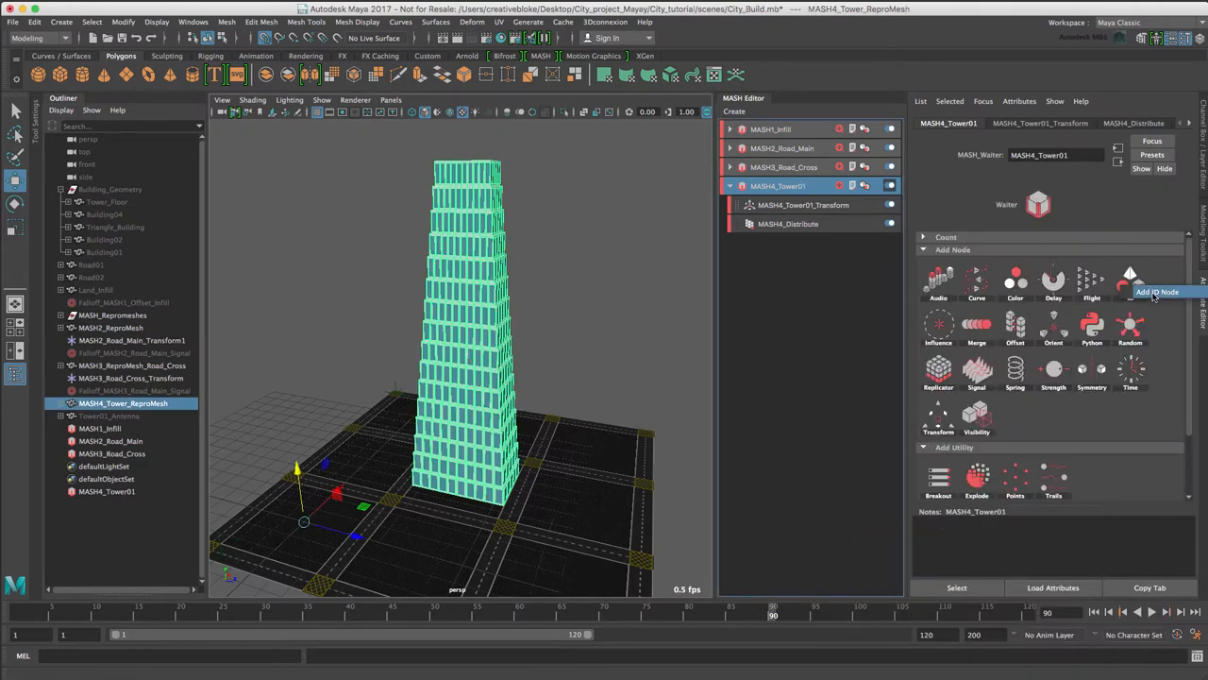
- Add an ID node, adjust its ID Count and review the repro object list so poles crown the tower
click(1128, 279)
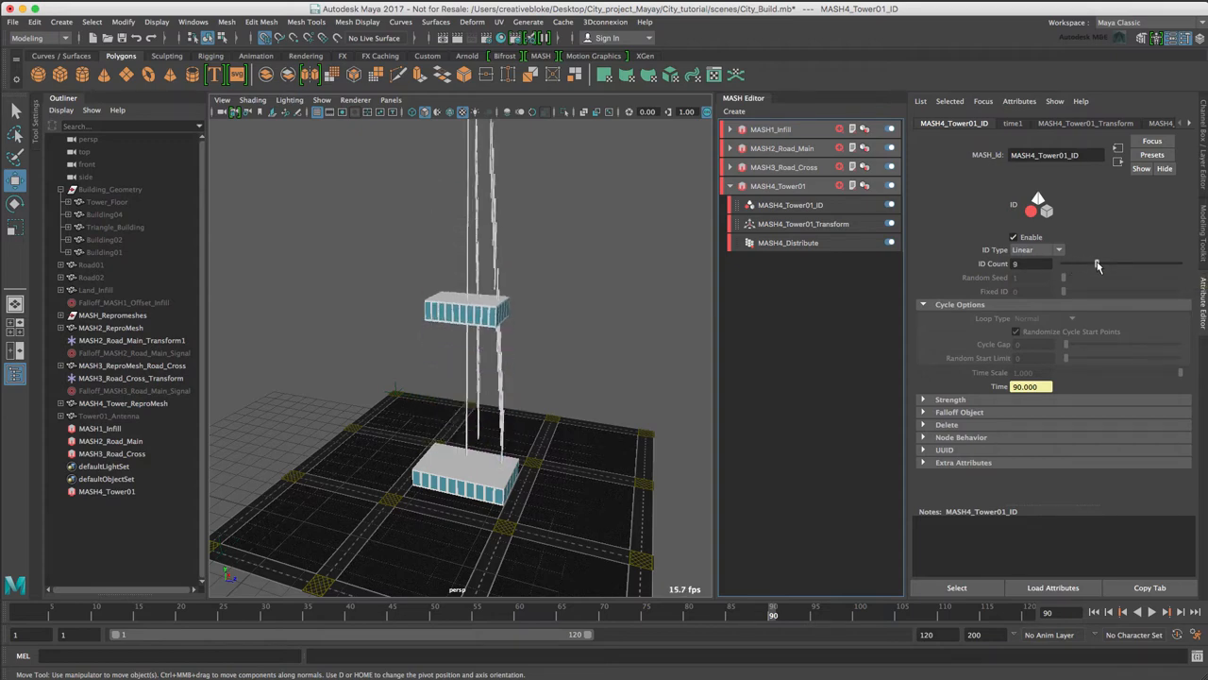
drag(1064, 264, 1119, 264)
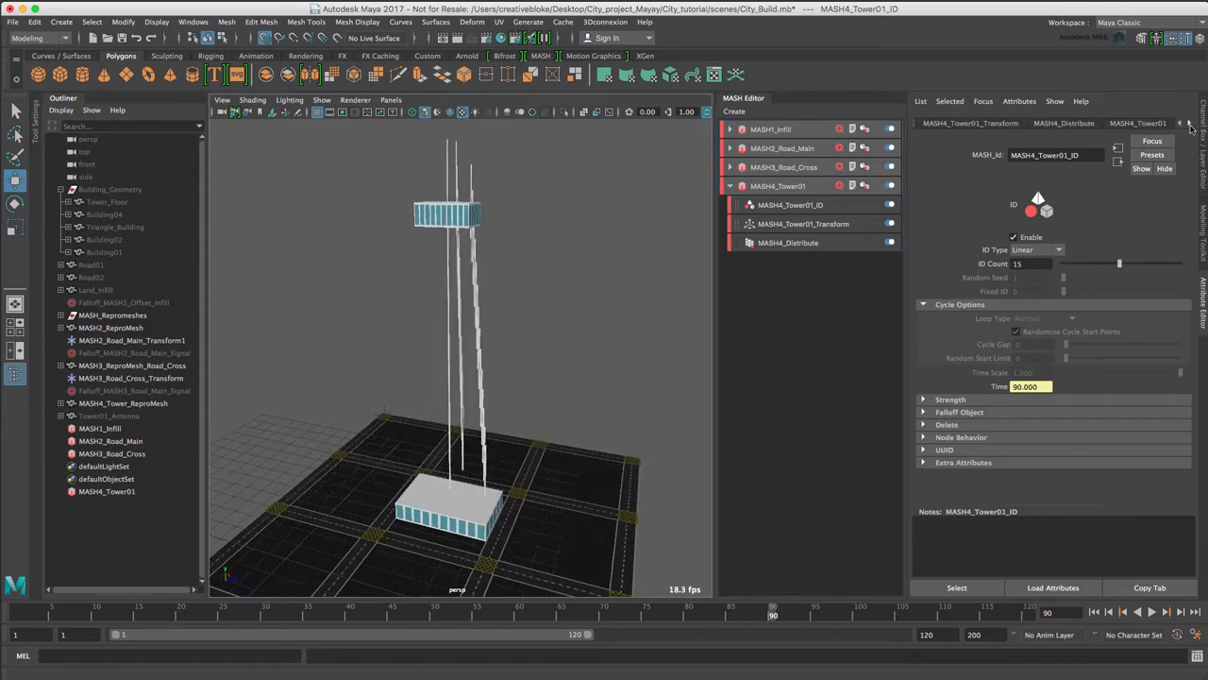
click(1189, 125)
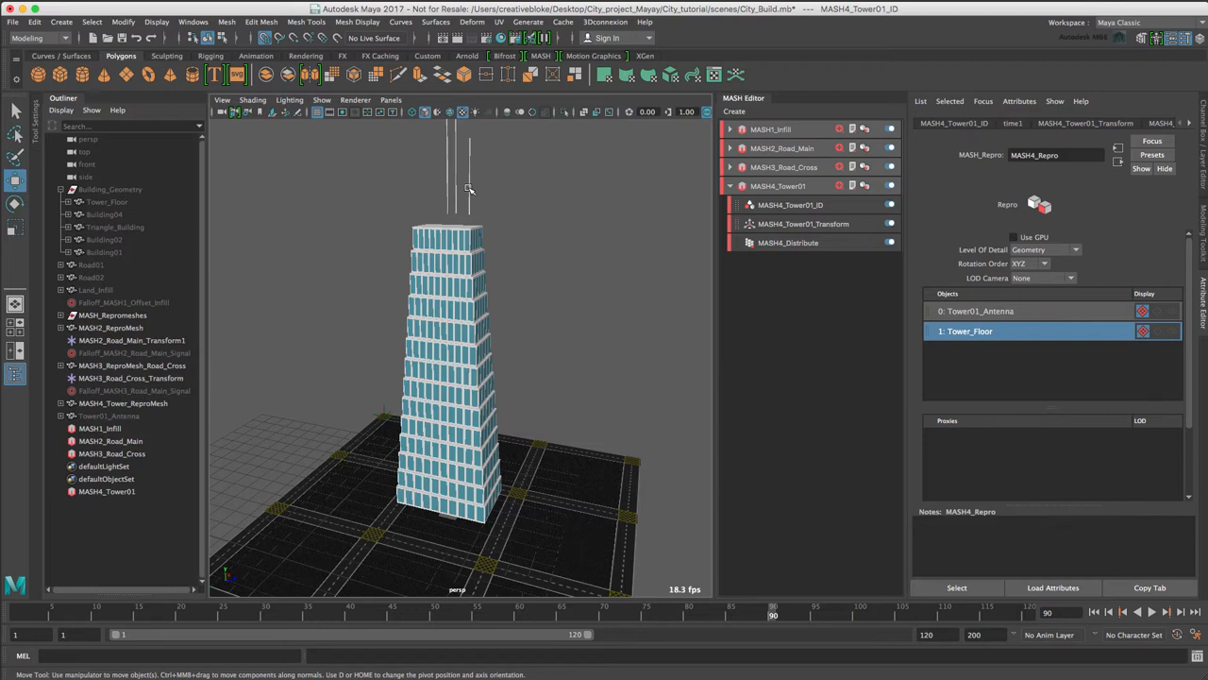
- Select Tower01_Antenna and drag its vertices to shorten the antenna poles
click(109, 417)
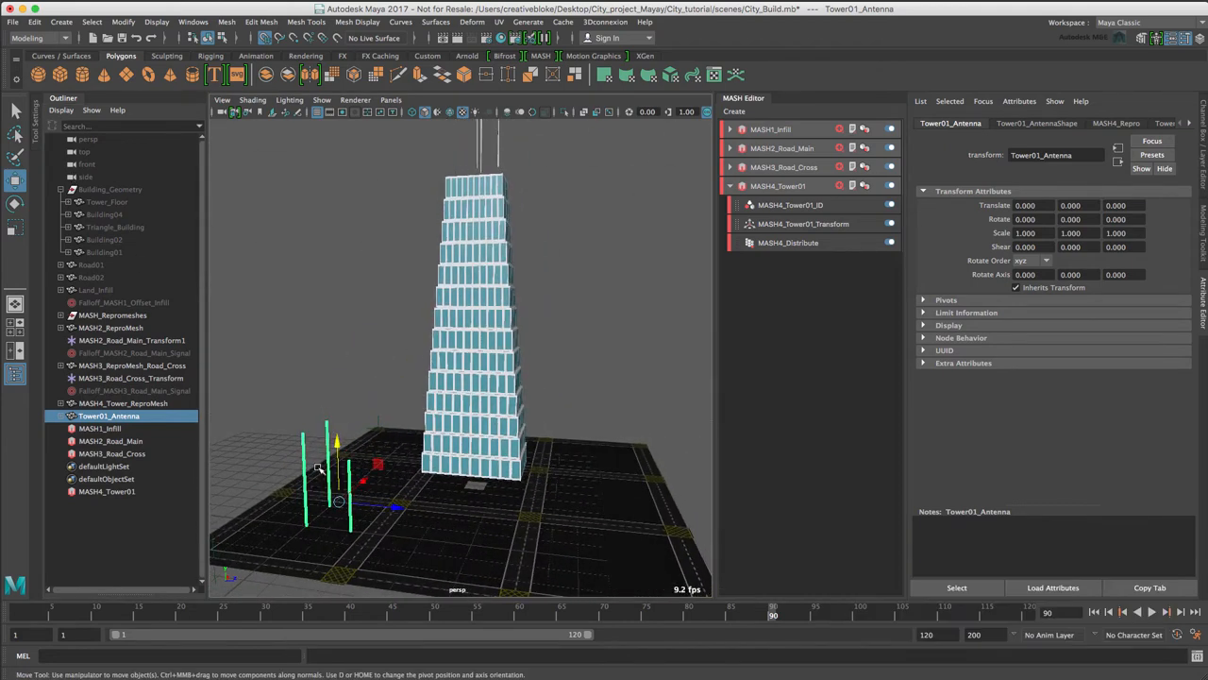
right_click(317, 468)
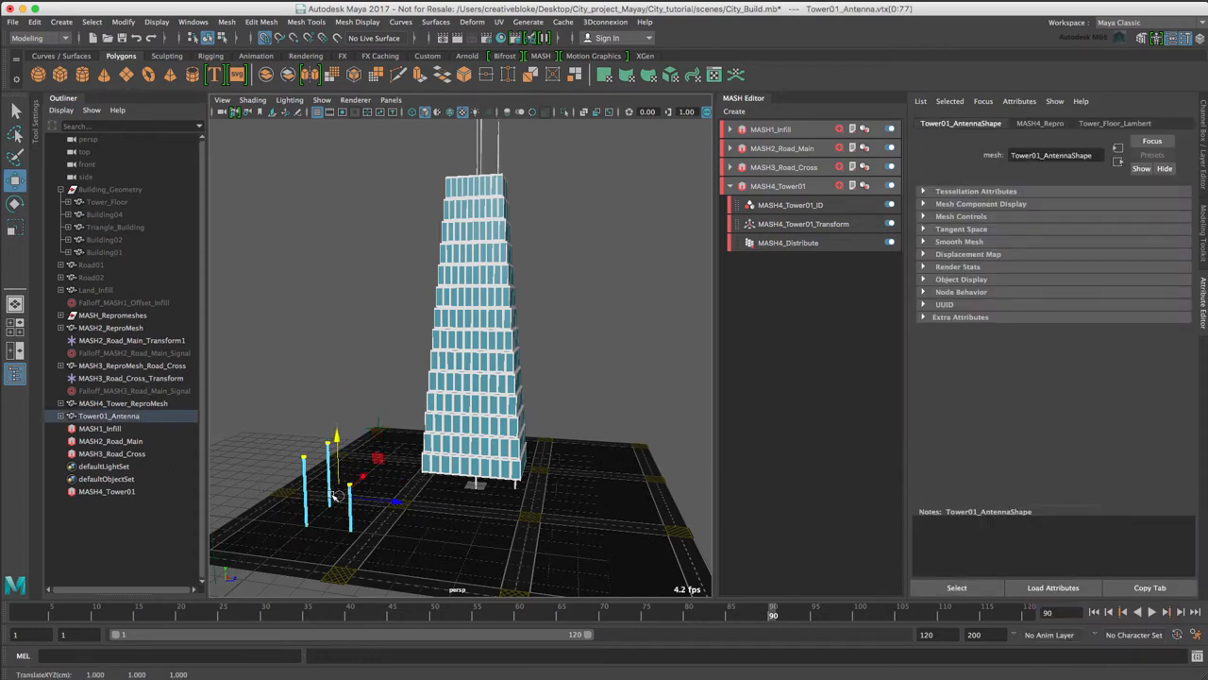
mouse_move(543, 374)
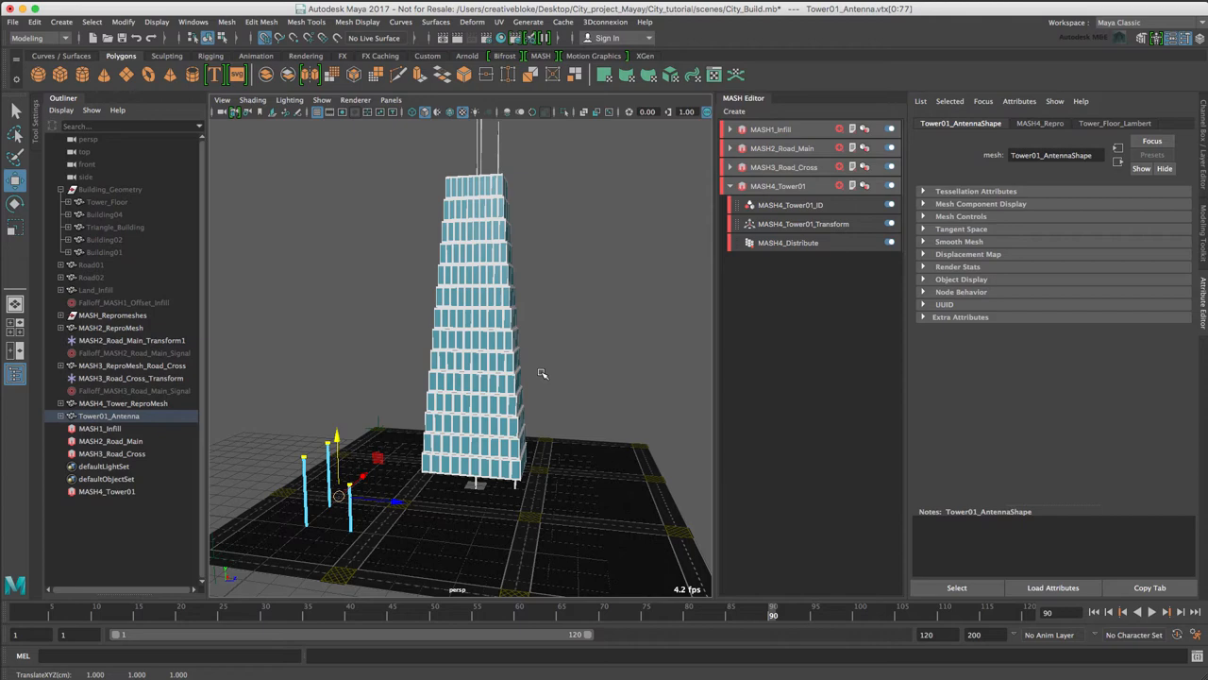
drag(544, 374, 548, 415)
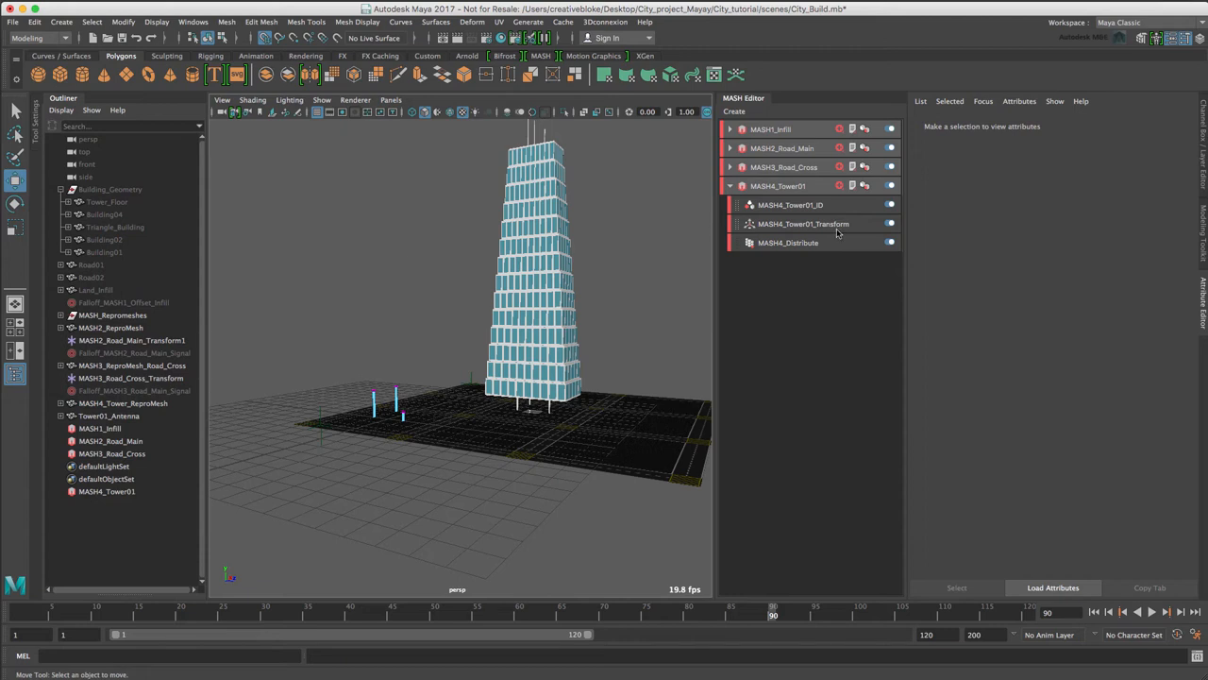
- Set MASH4_Tower01_Transform Position Y to -0.5 and hide Tower01_Antenna with Ctrl+H
click(804, 223)
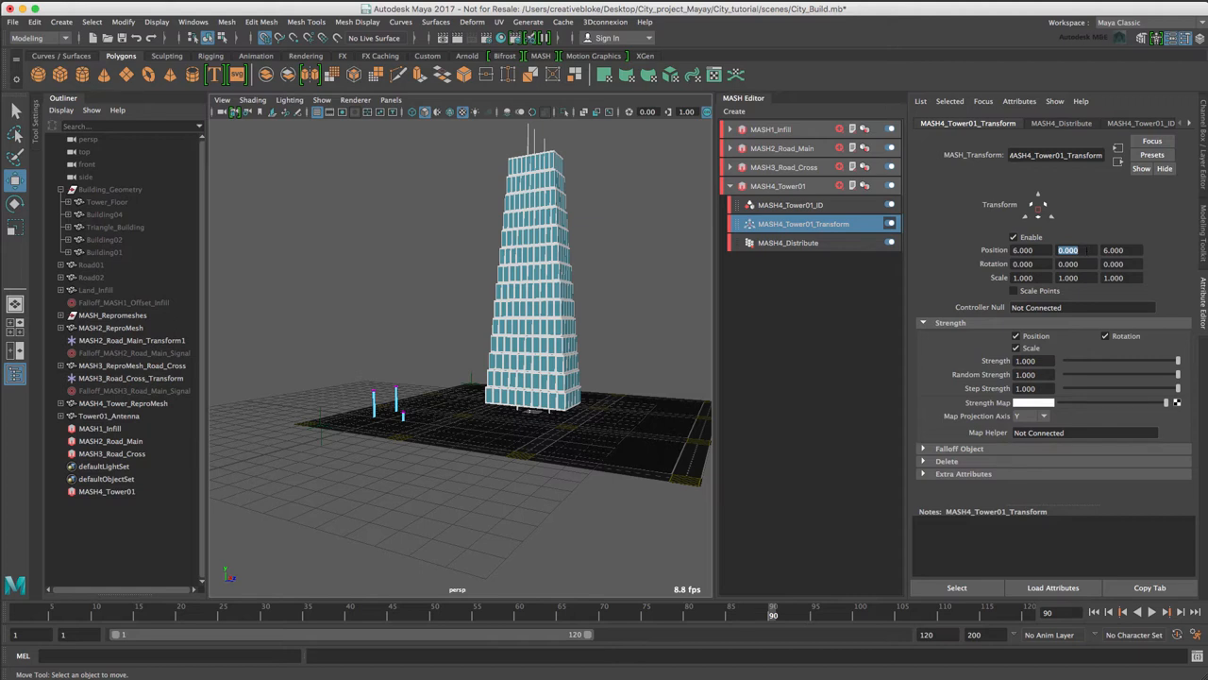
text(-0.5)
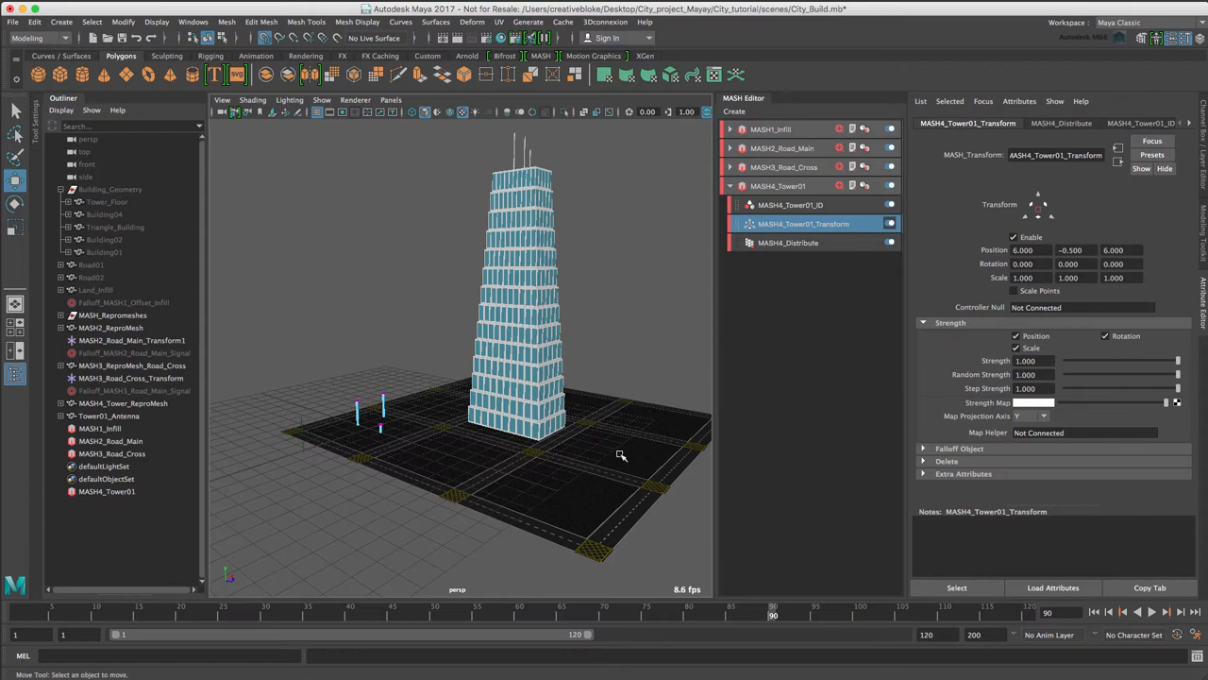
click(110, 416)
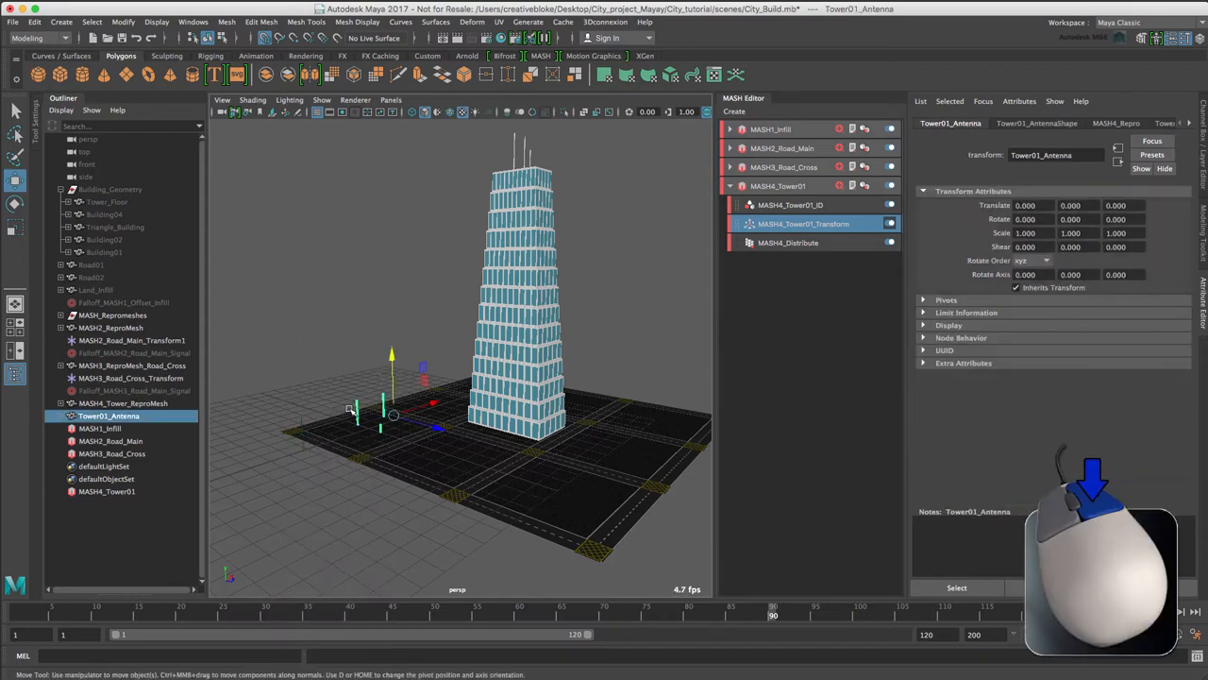
key(ctrl+h)
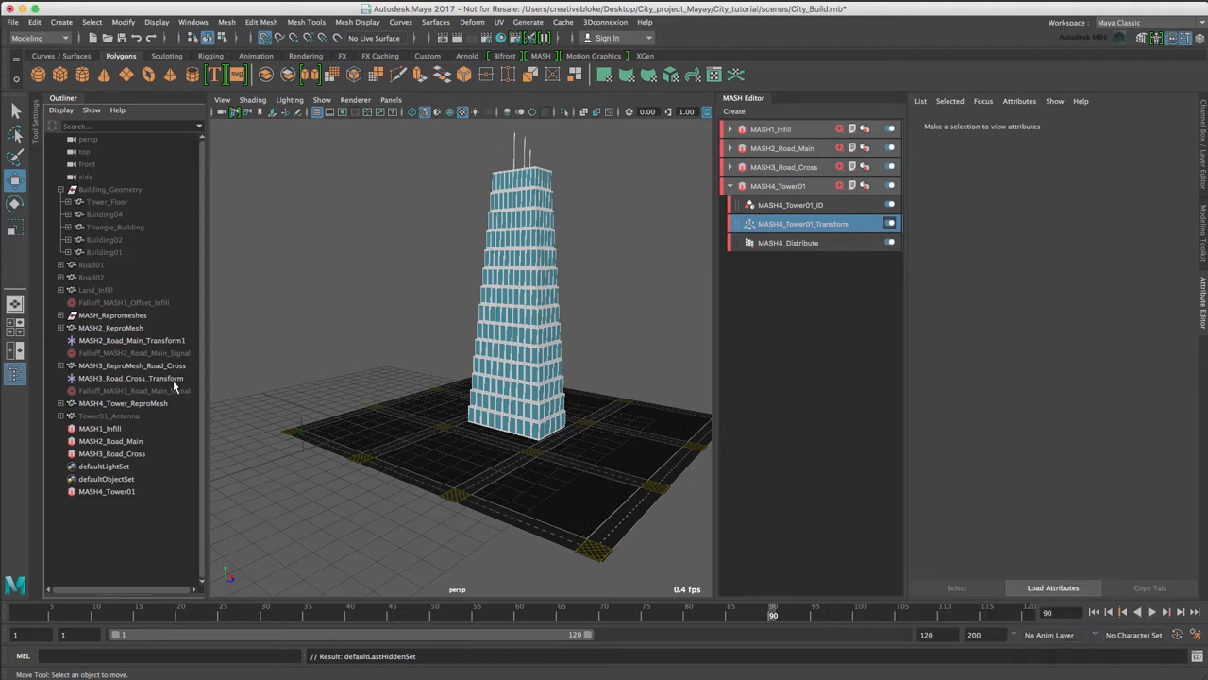
mouse_move(317, 354)
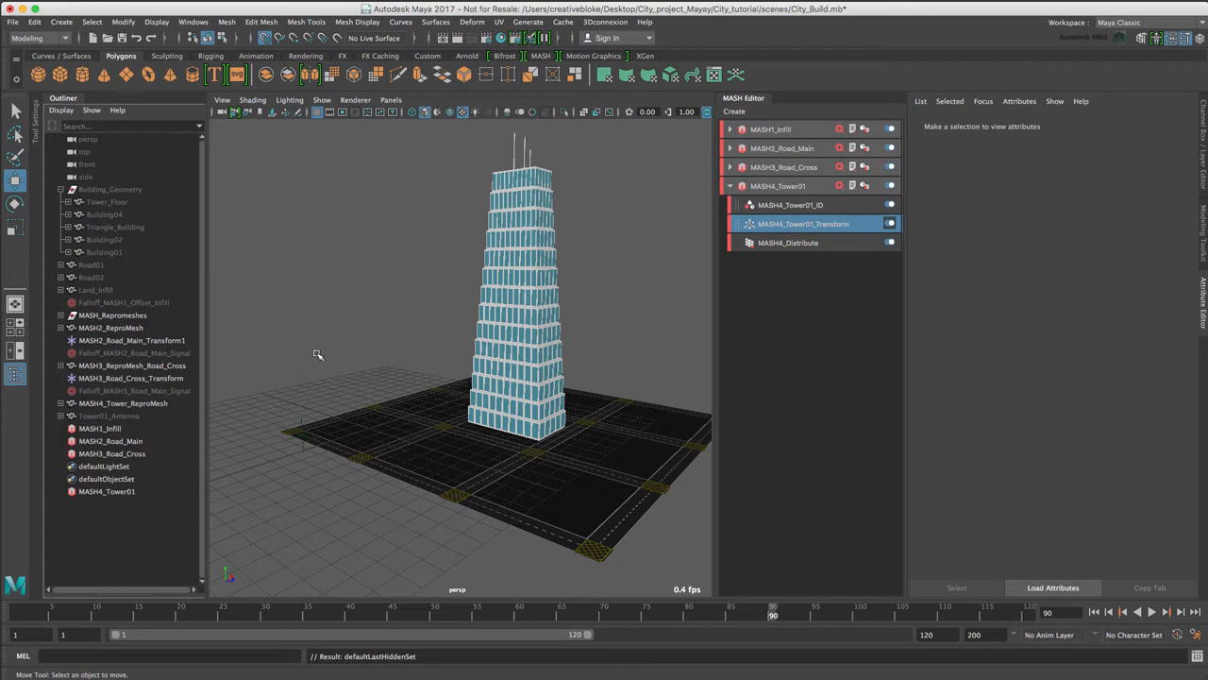
- Add an Offset node to the tower network and create a falloff object for it
click(778, 185)
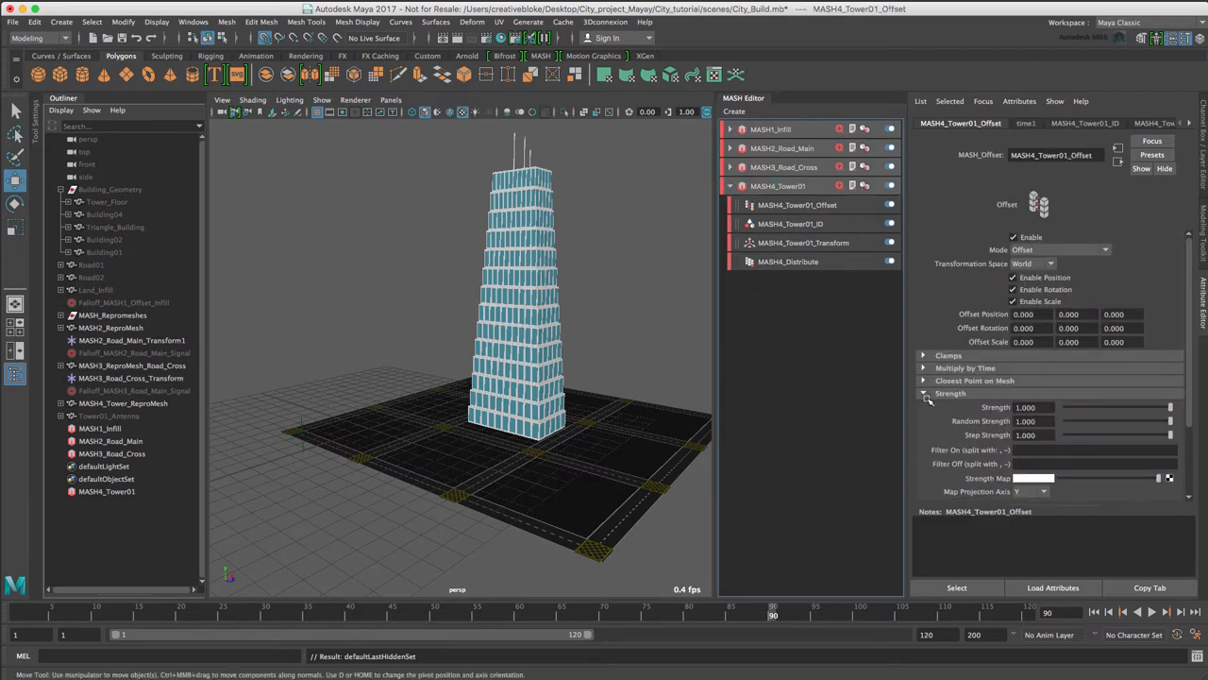
click(959, 404)
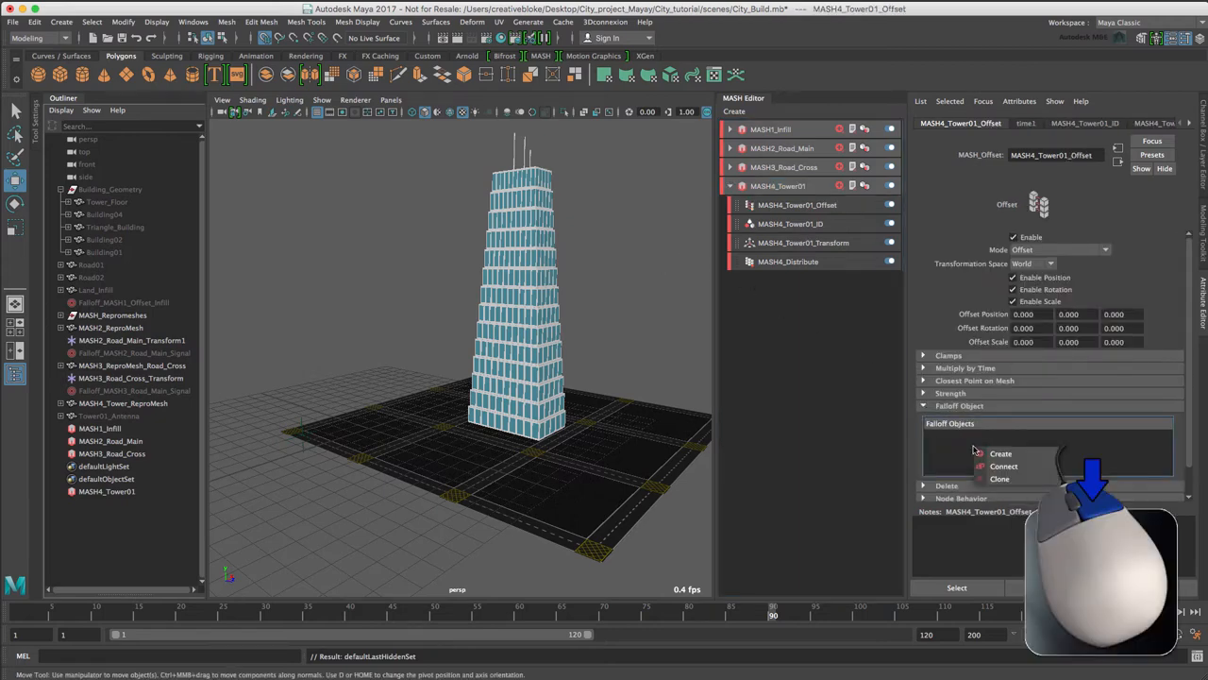
click(1000, 453)
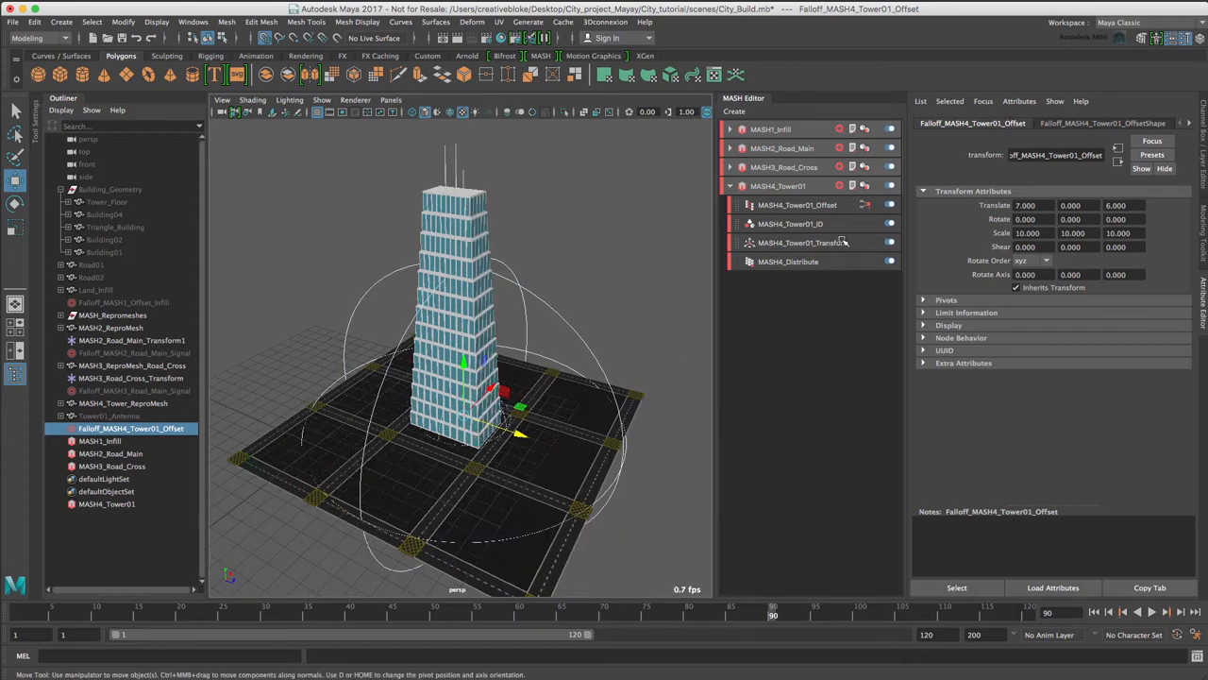
- Set the Offset node's Position Y to -15 so the tower sinks inside the falloff
click(797, 203)
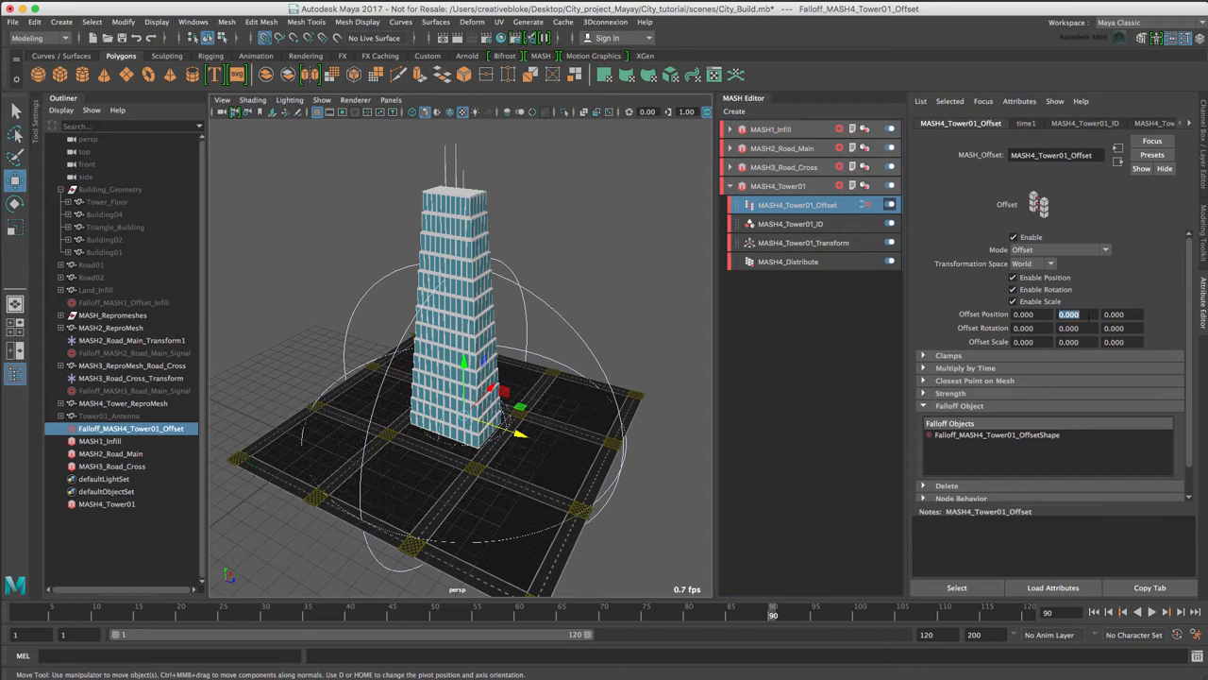
text(-15.000)
click(1078, 327)
text(10.000)
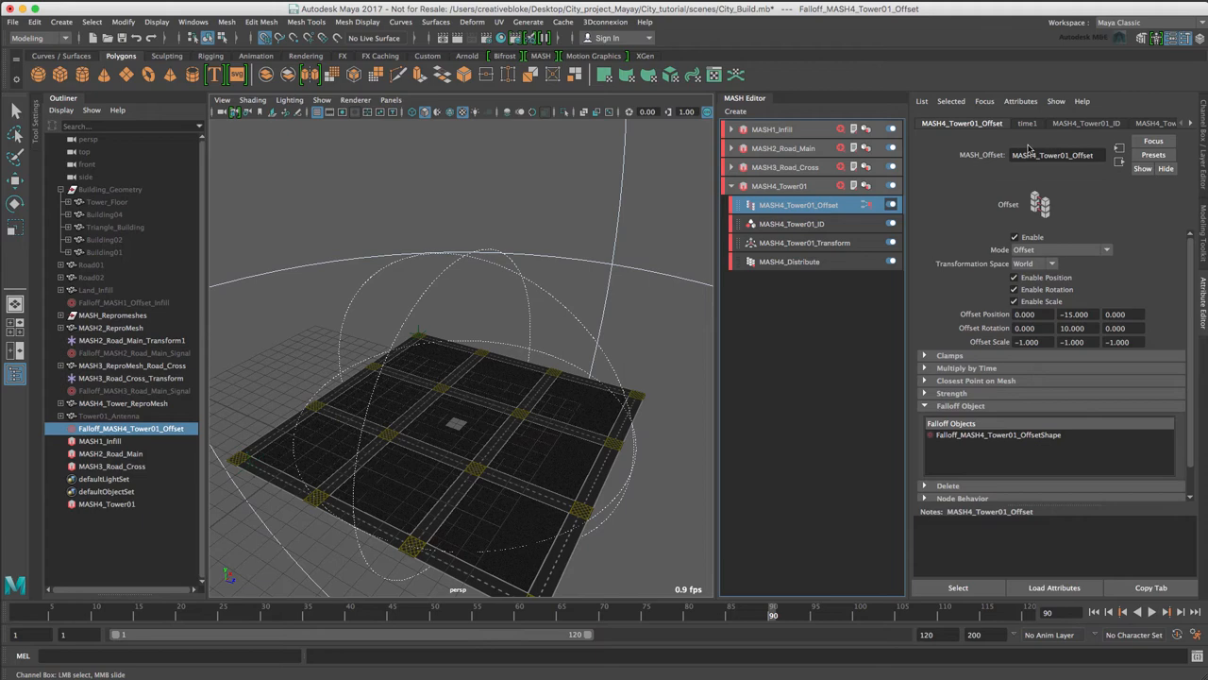
click(1085, 123)
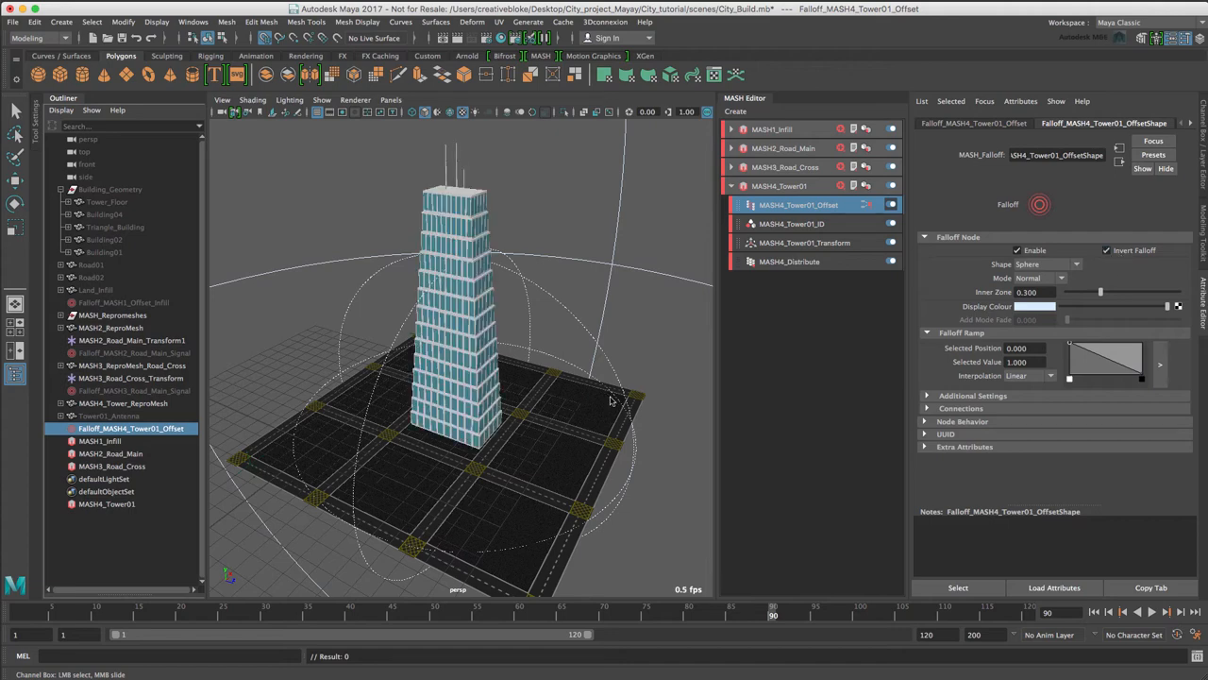
mouse_move(317, 619)
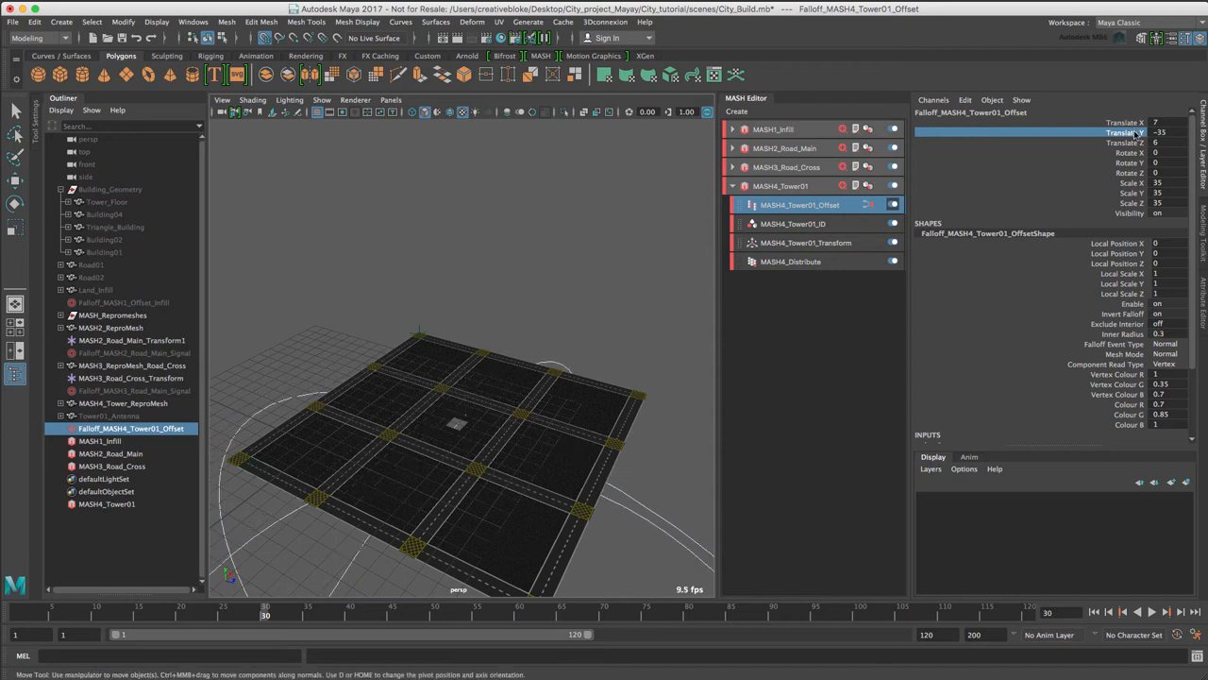
- Key the falloff's Translate Y in the Channel Box and scrub/play to watch the tower grow
right_click(1123, 132)
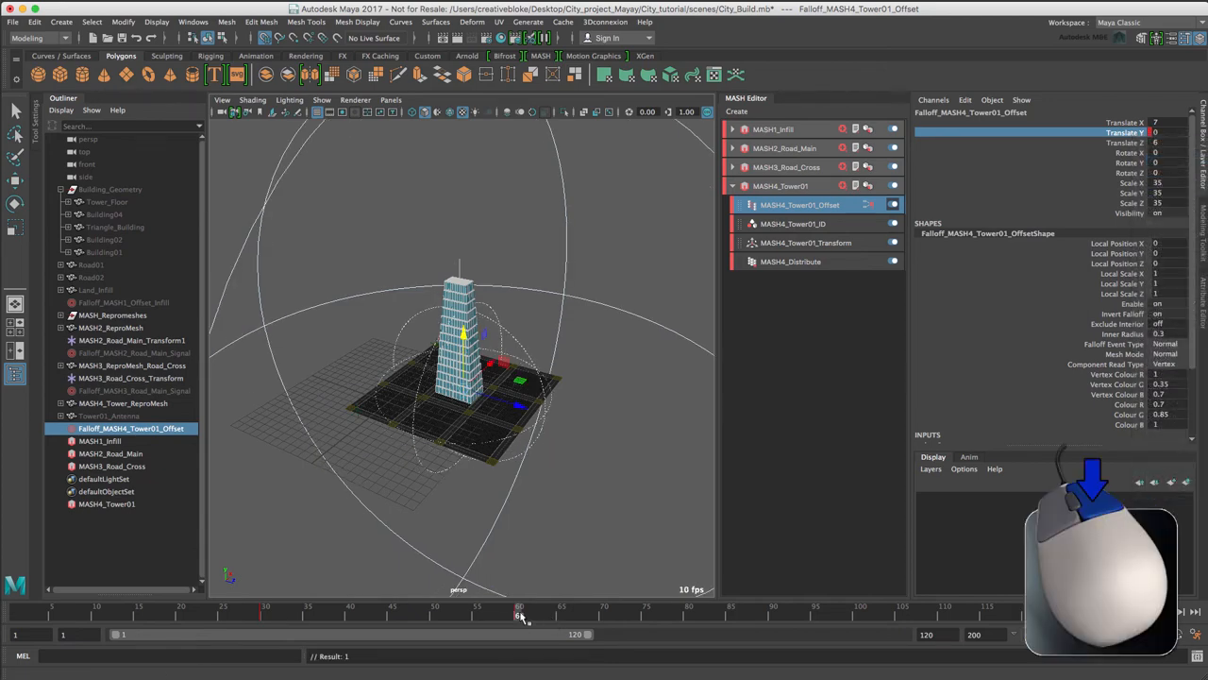
drag(517, 616, 461, 616)
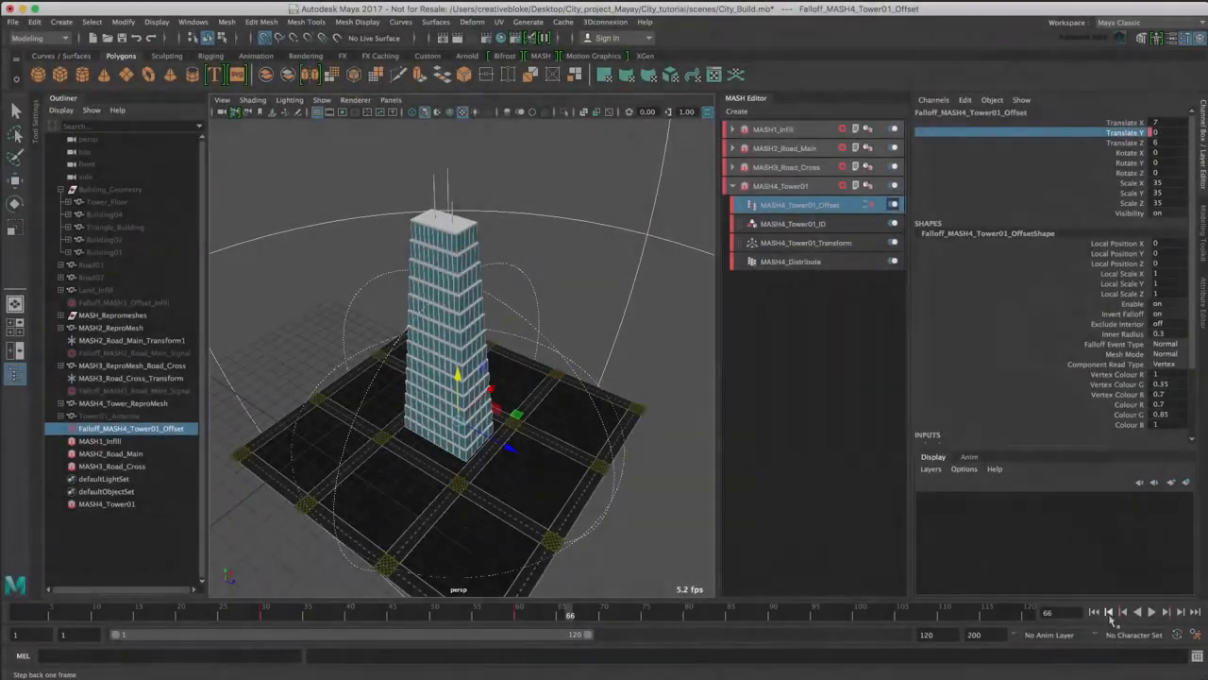
click(1151, 612)
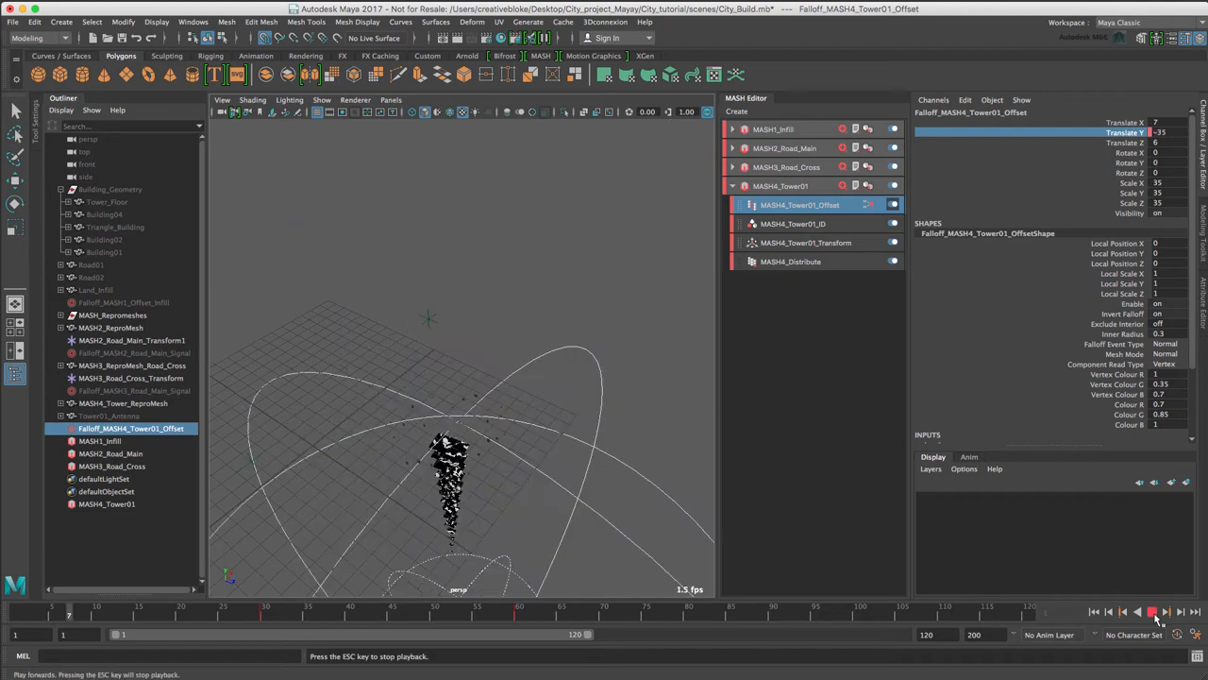
click(1151, 611)
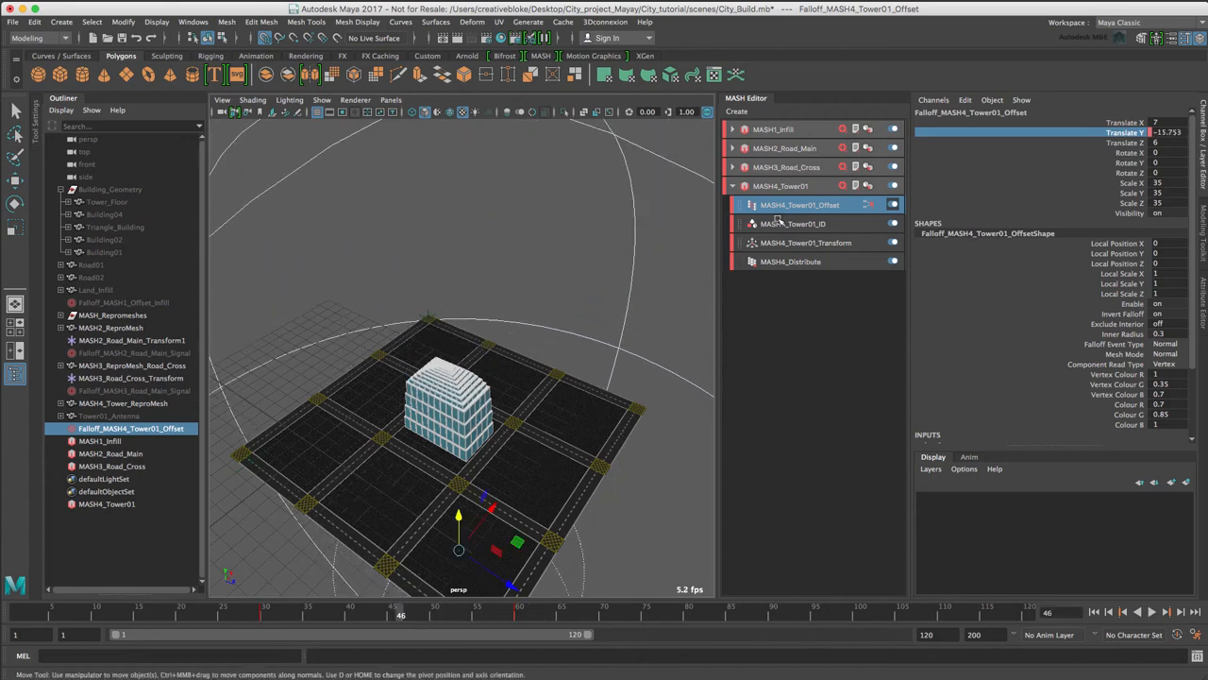
- Set the tower Offset node's rotation value to 30 and play back the rising, rotating tower
click(792, 223)
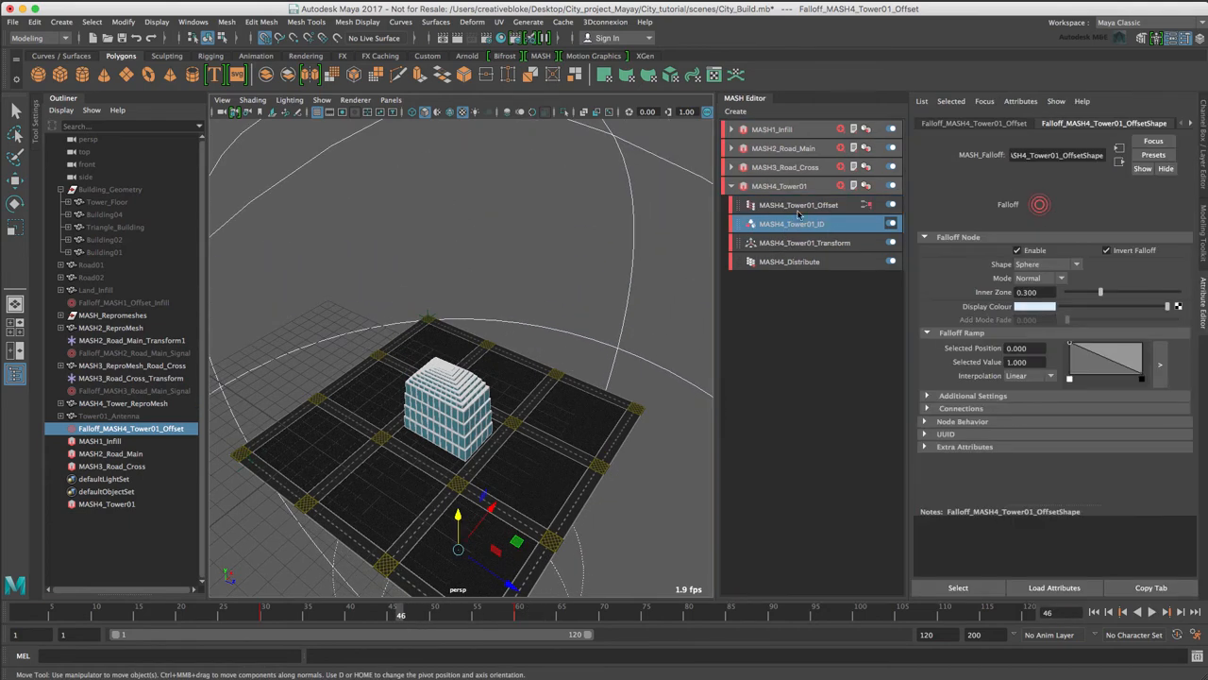
click(799, 204)
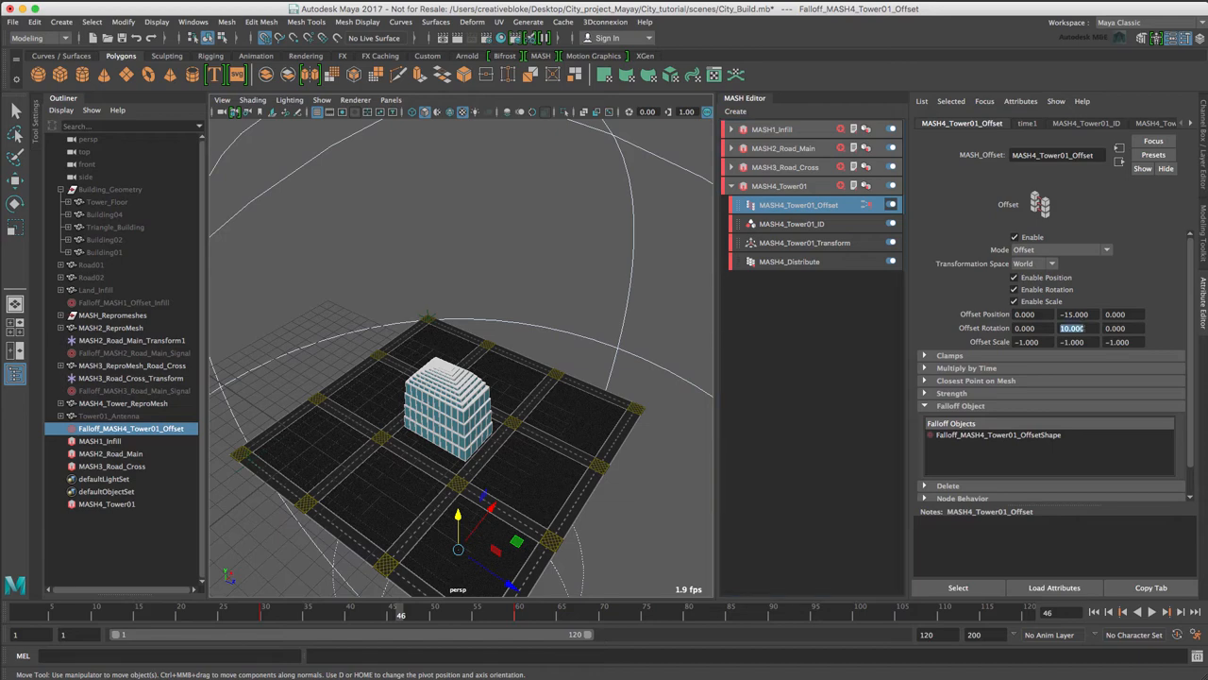
text(30.000)
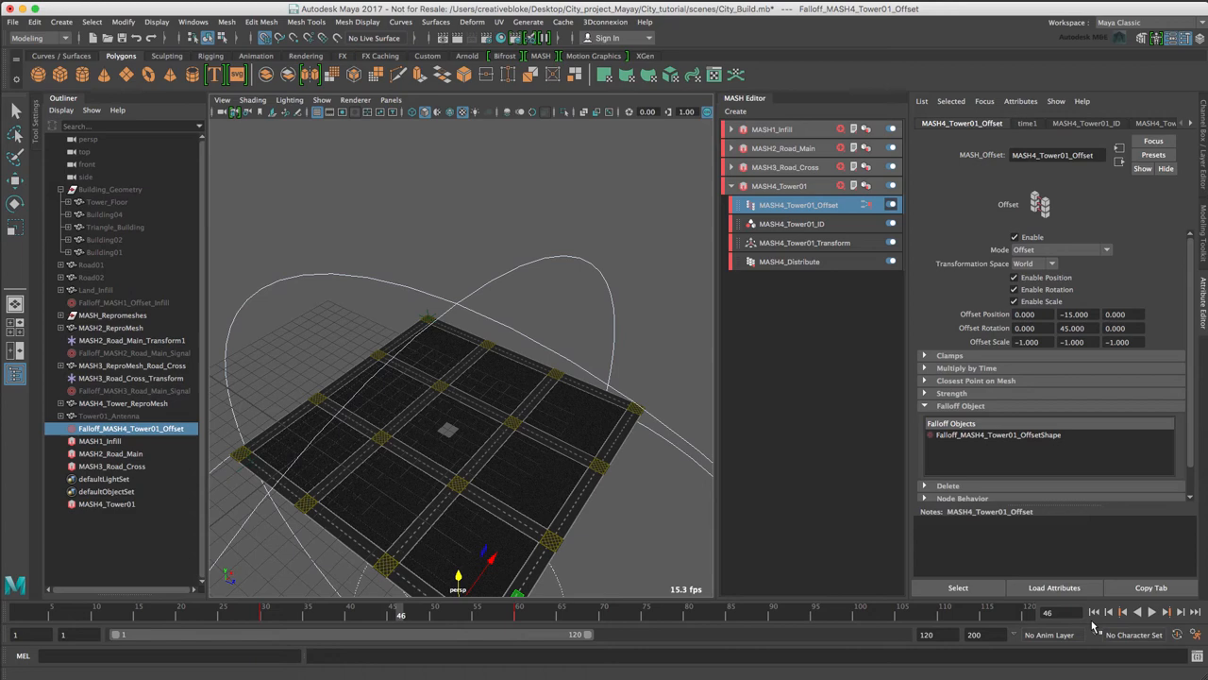
click(1152, 612)
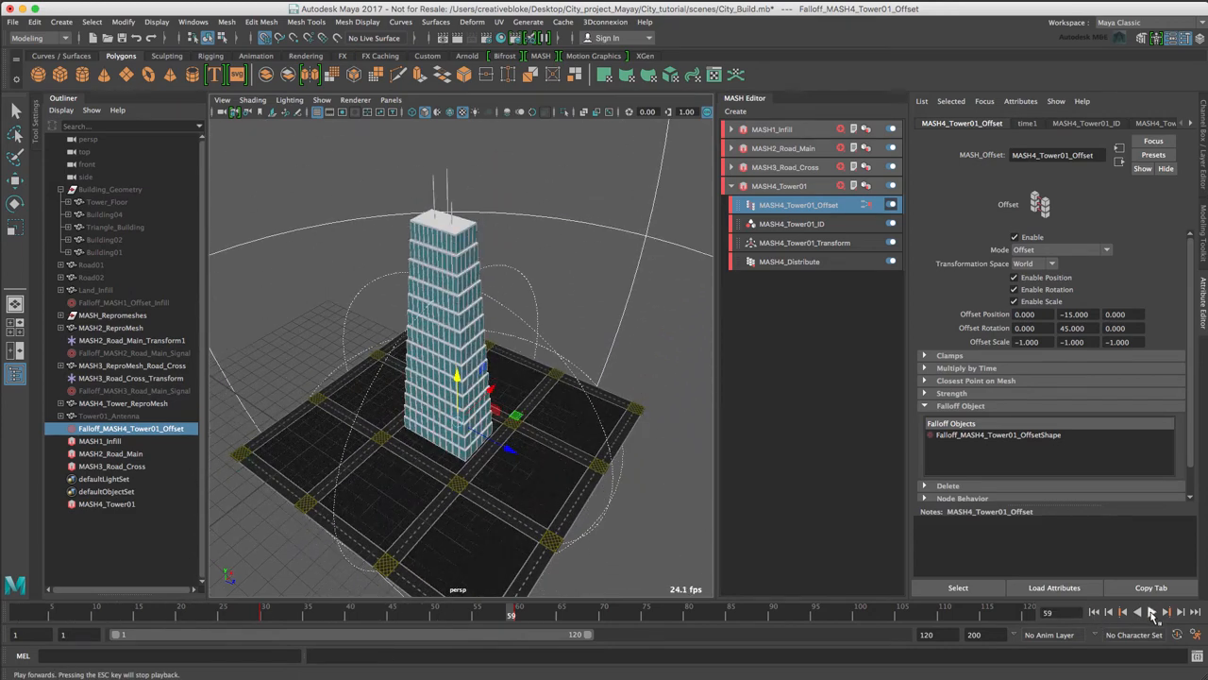
click(780, 187)
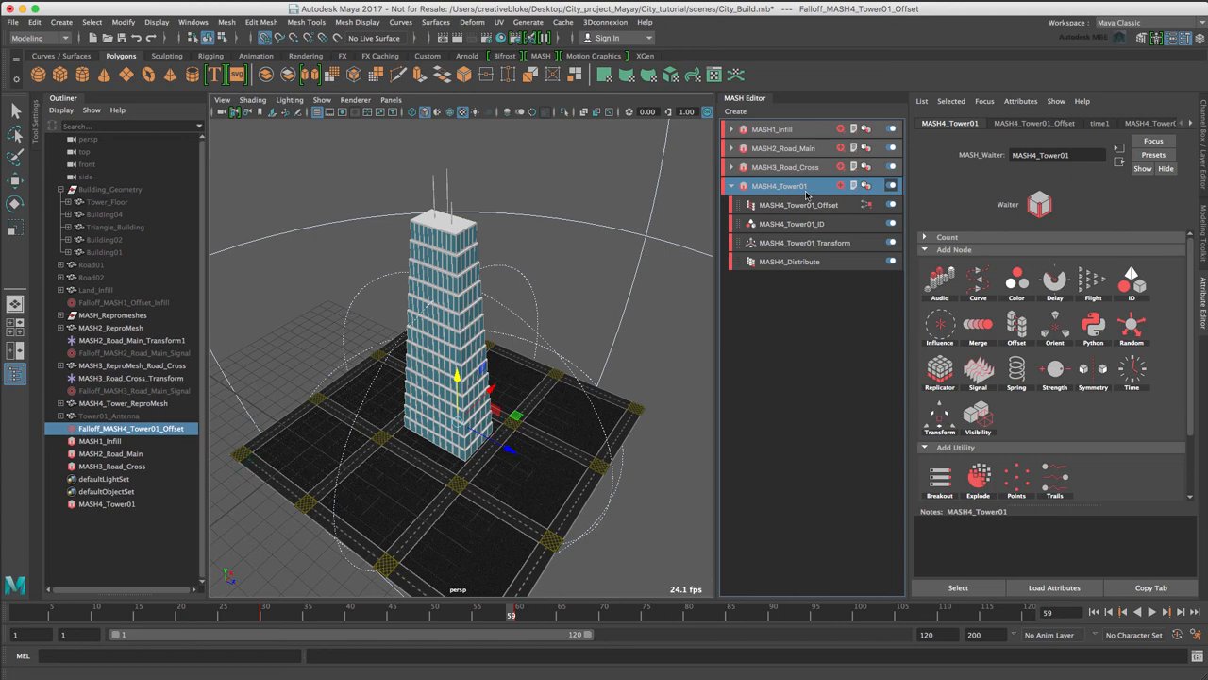
mouse_move(915, 317)
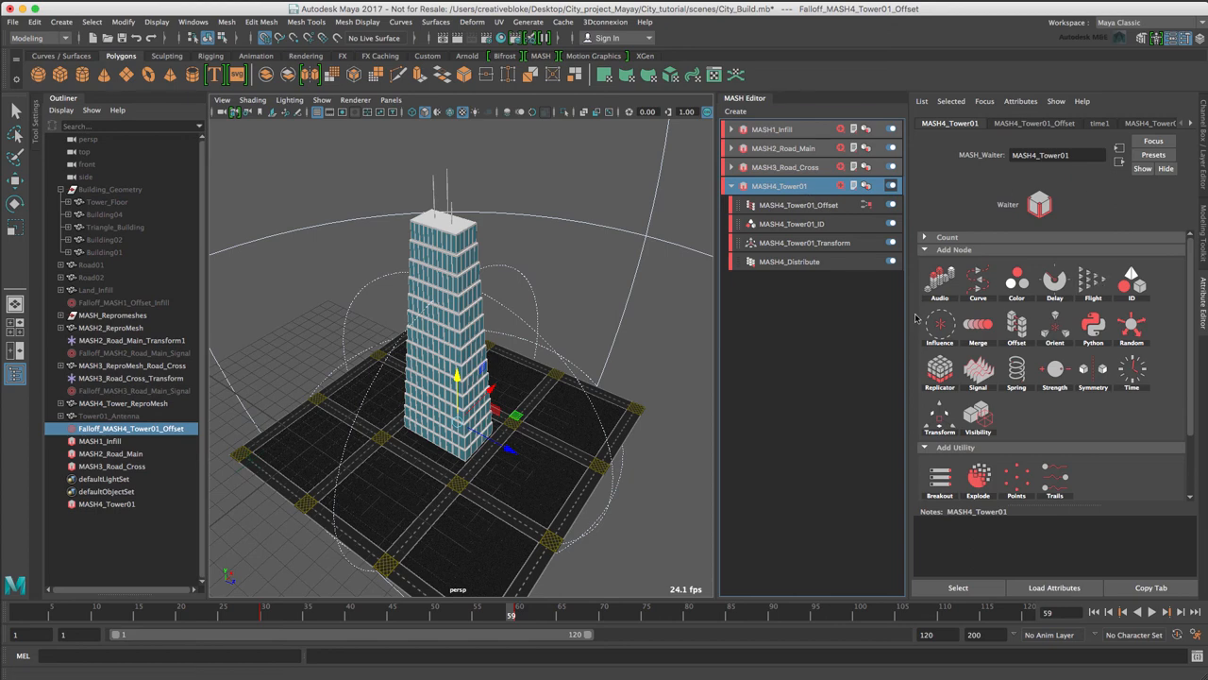
- Add a Spring node to MASH4_Tower01 and play back its effect on the rising floors
click(1016, 370)
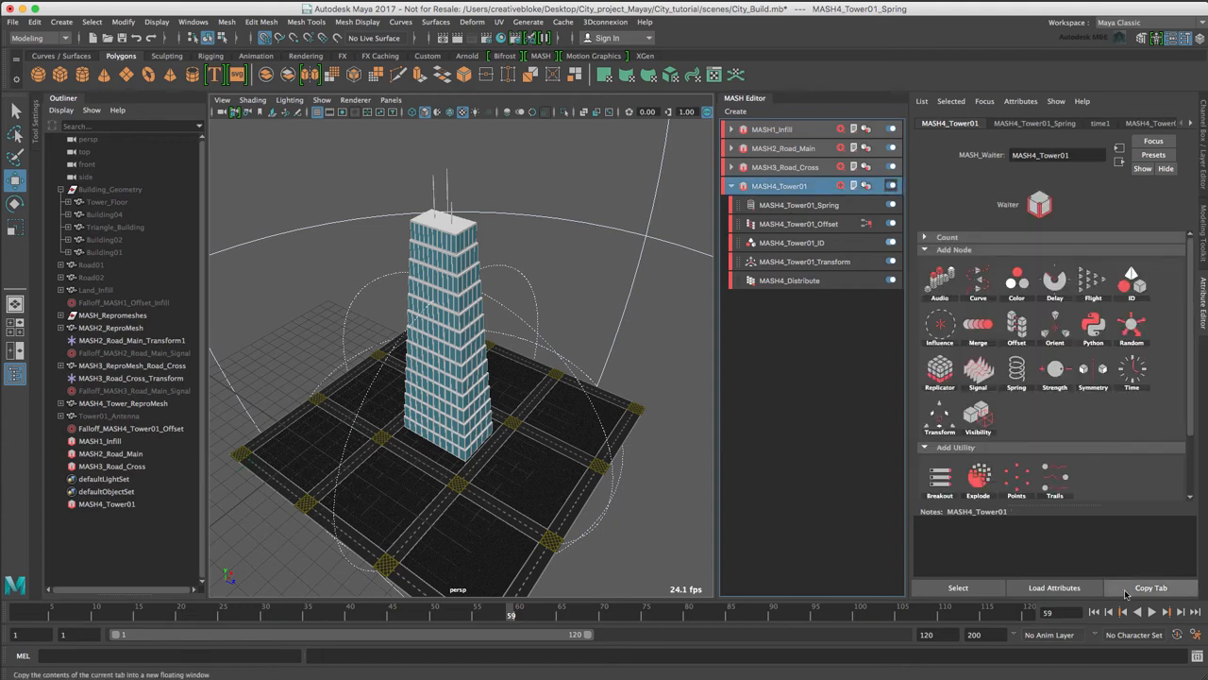
click(1151, 611)
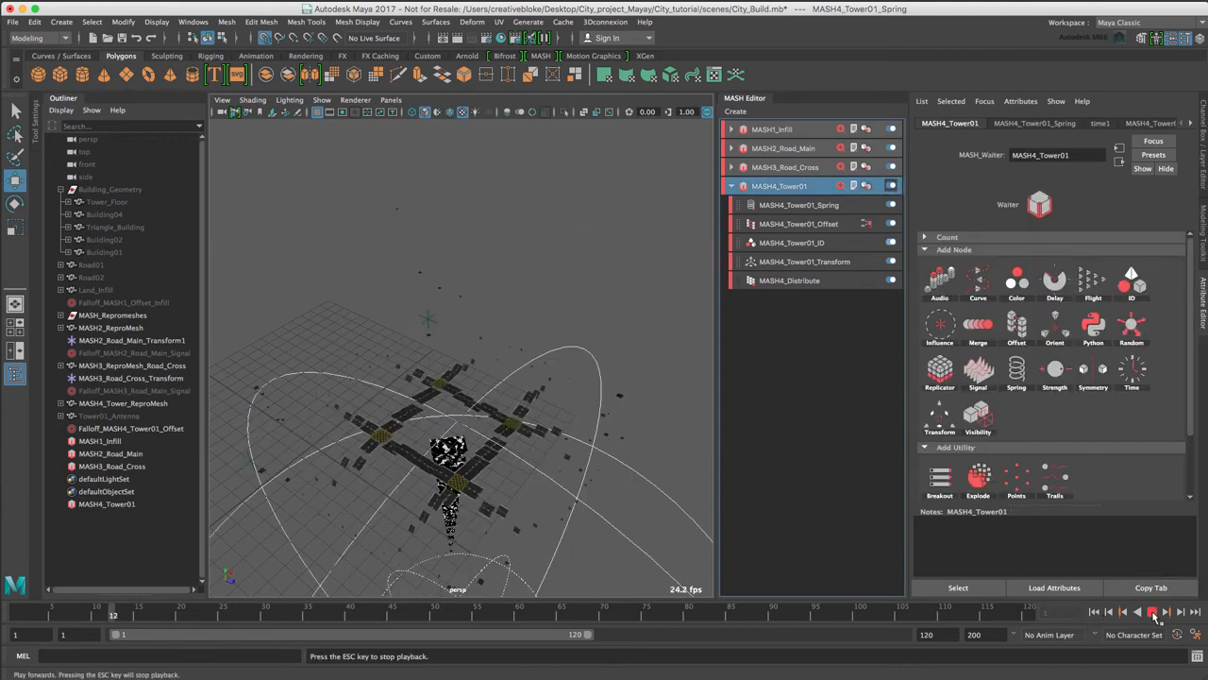
click(1151, 612)
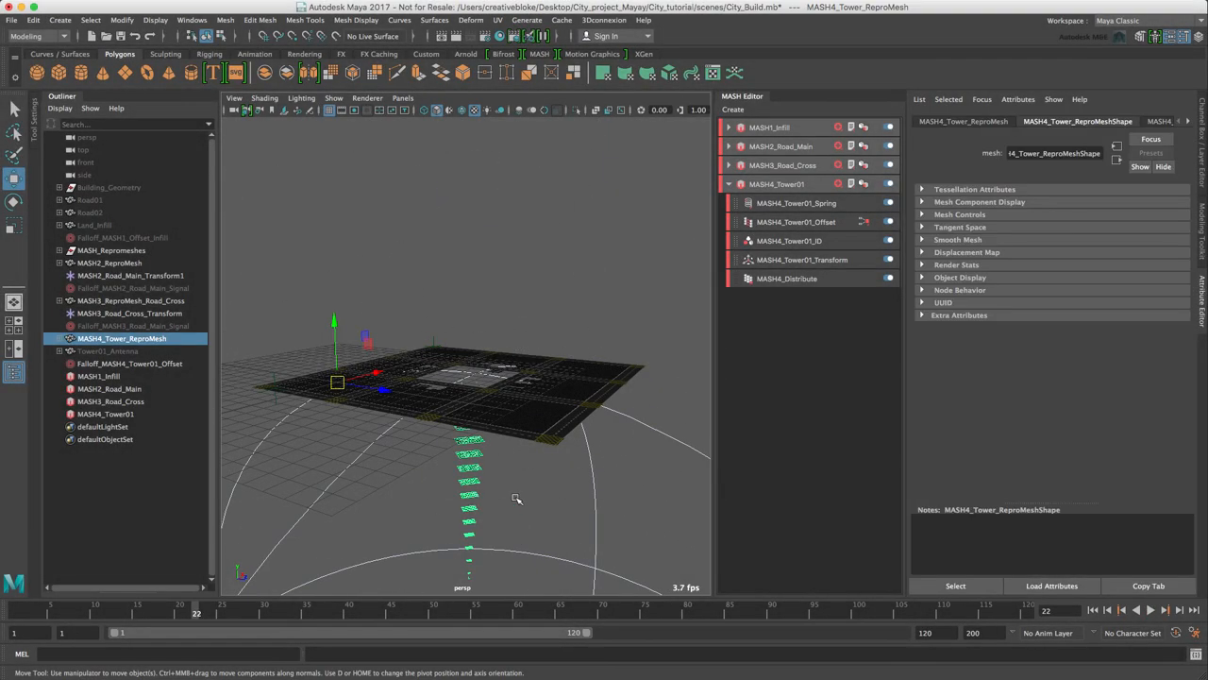
click(778, 185)
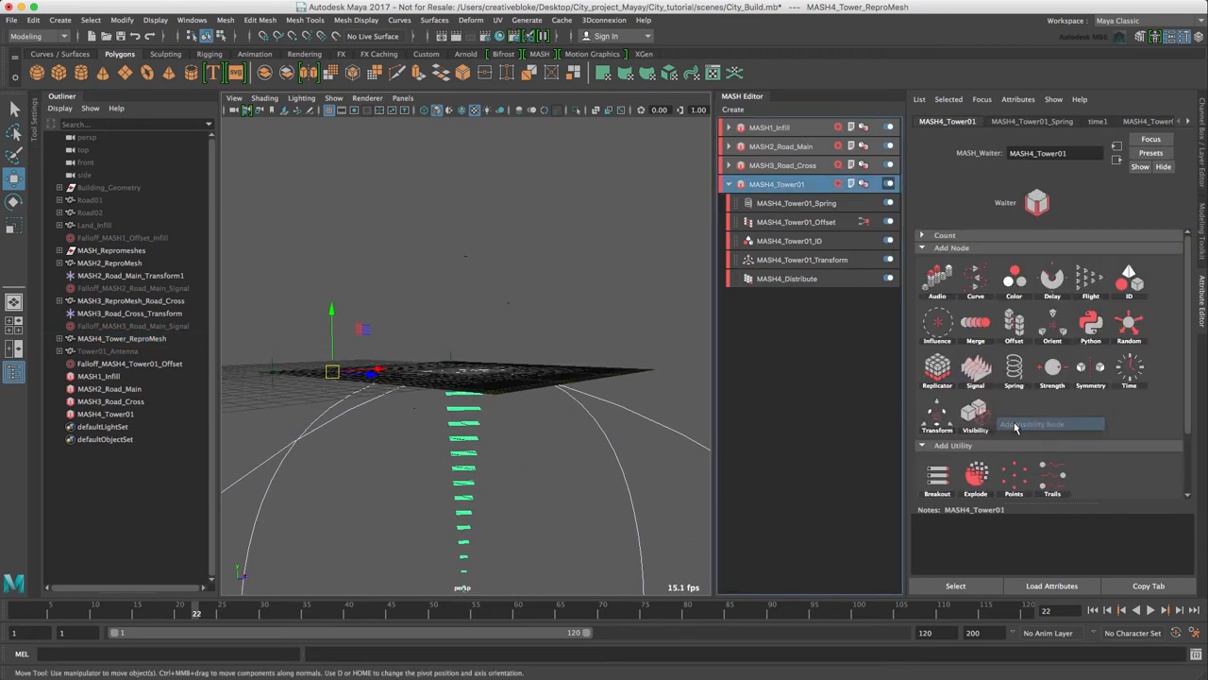
- Add a Visibility node, create its falloff, set Shape to Cube and adjust the Inner Zone
click(974, 415)
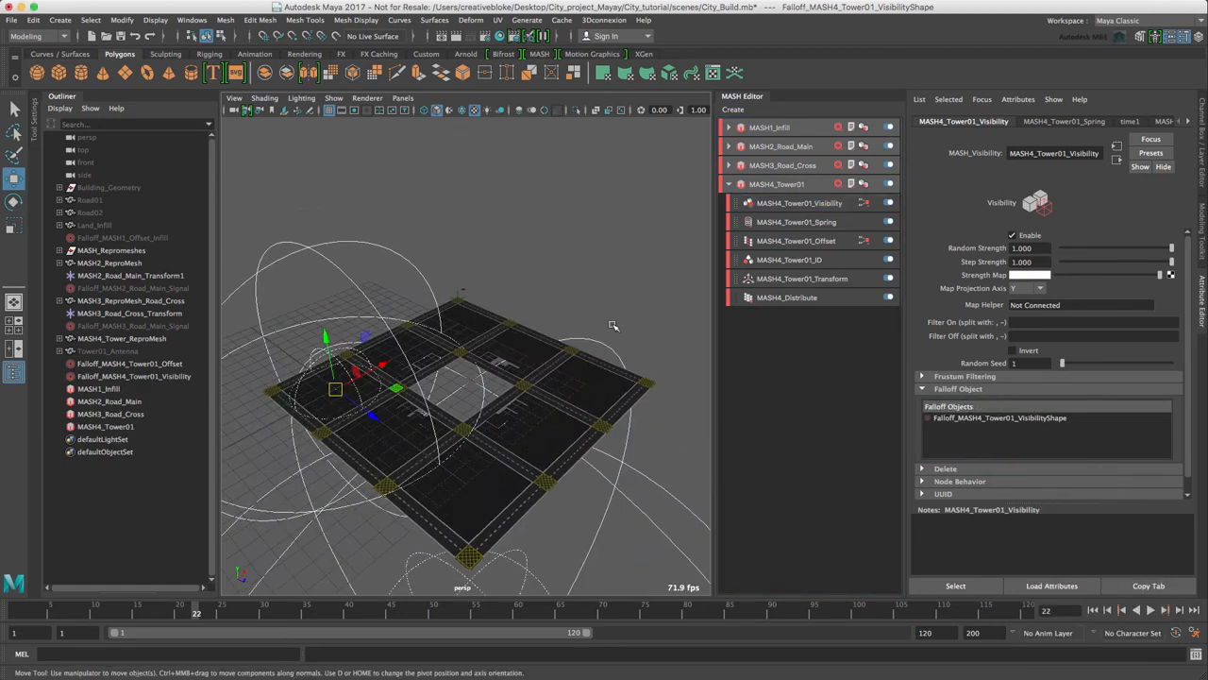
click(132, 375)
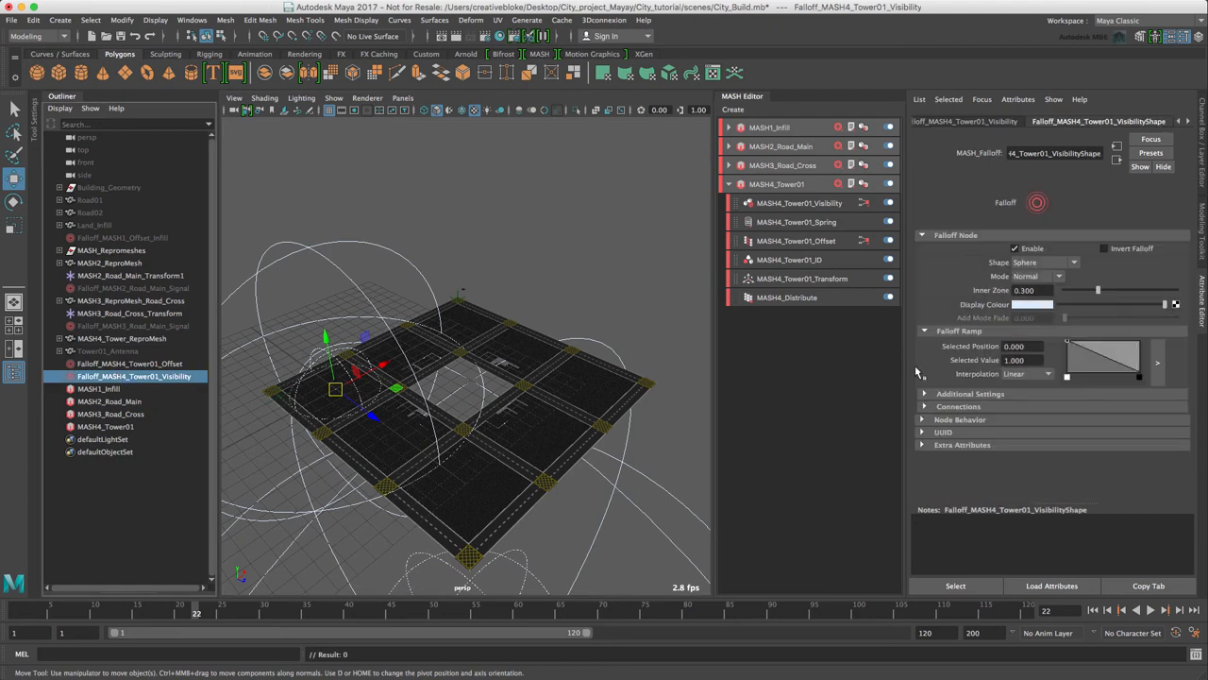
click(1072, 263)
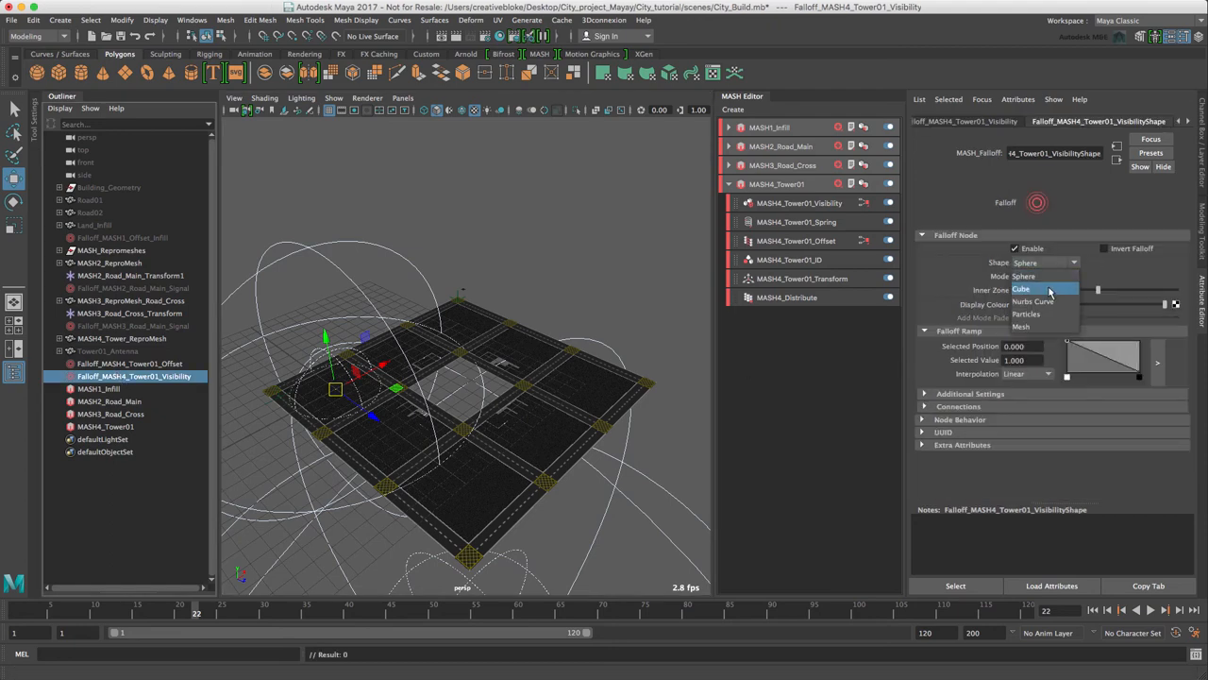
click(1021, 288)
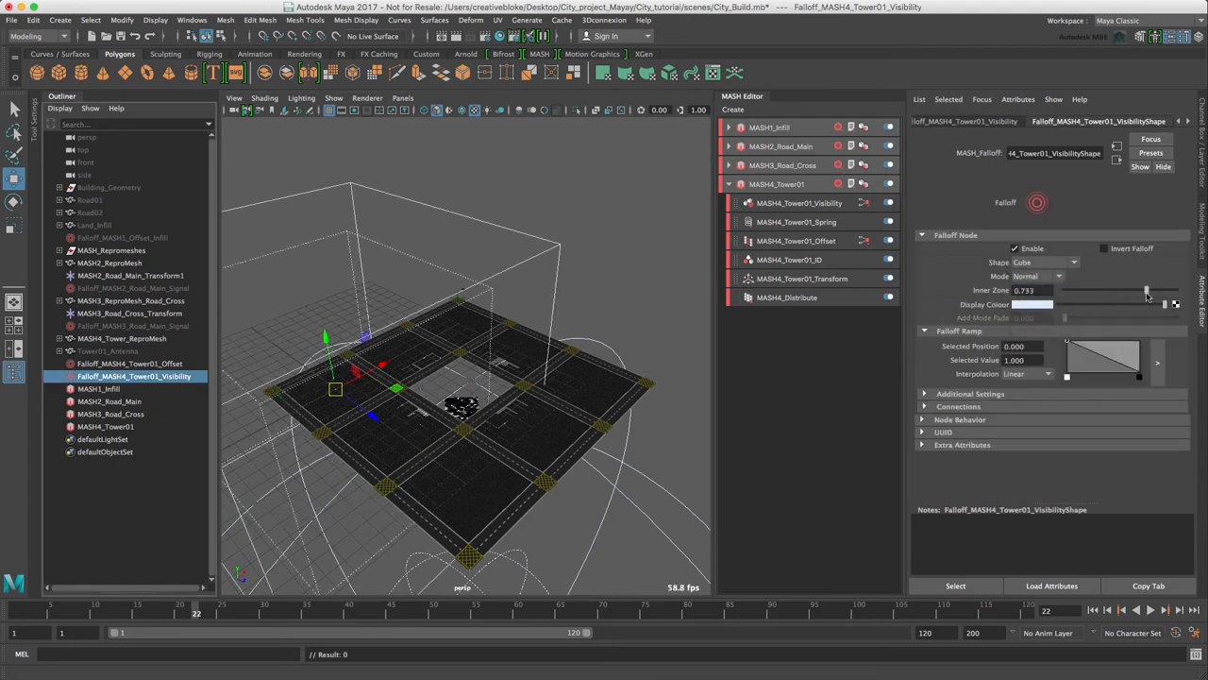
drag(1144, 291, 1166, 291)
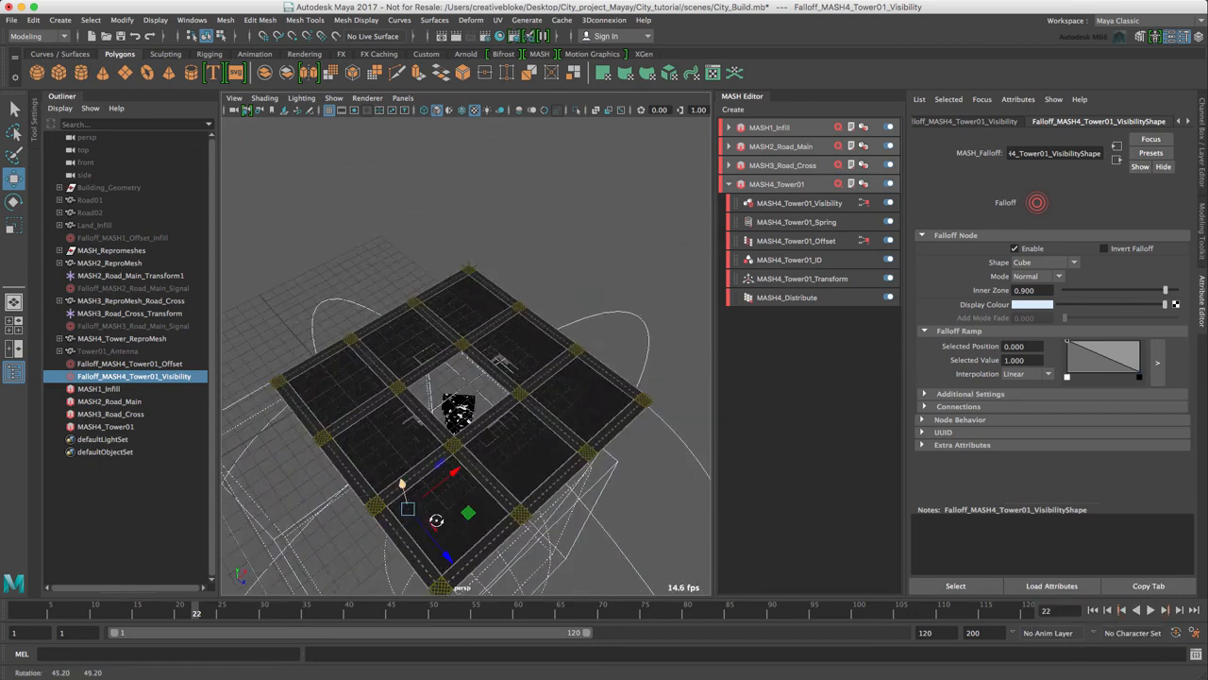
- Enable Invert Falloff, reduce the Inner Zone and play back the pieces appearing over the block
click(1104, 249)
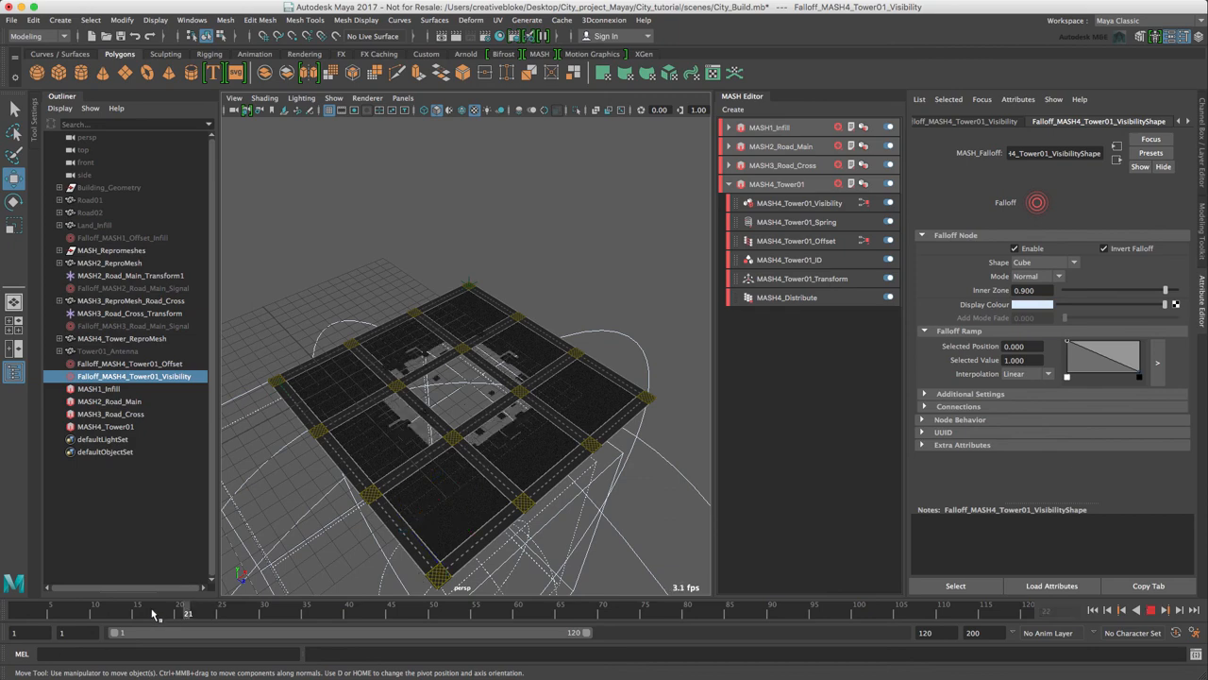
click(1151, 607)
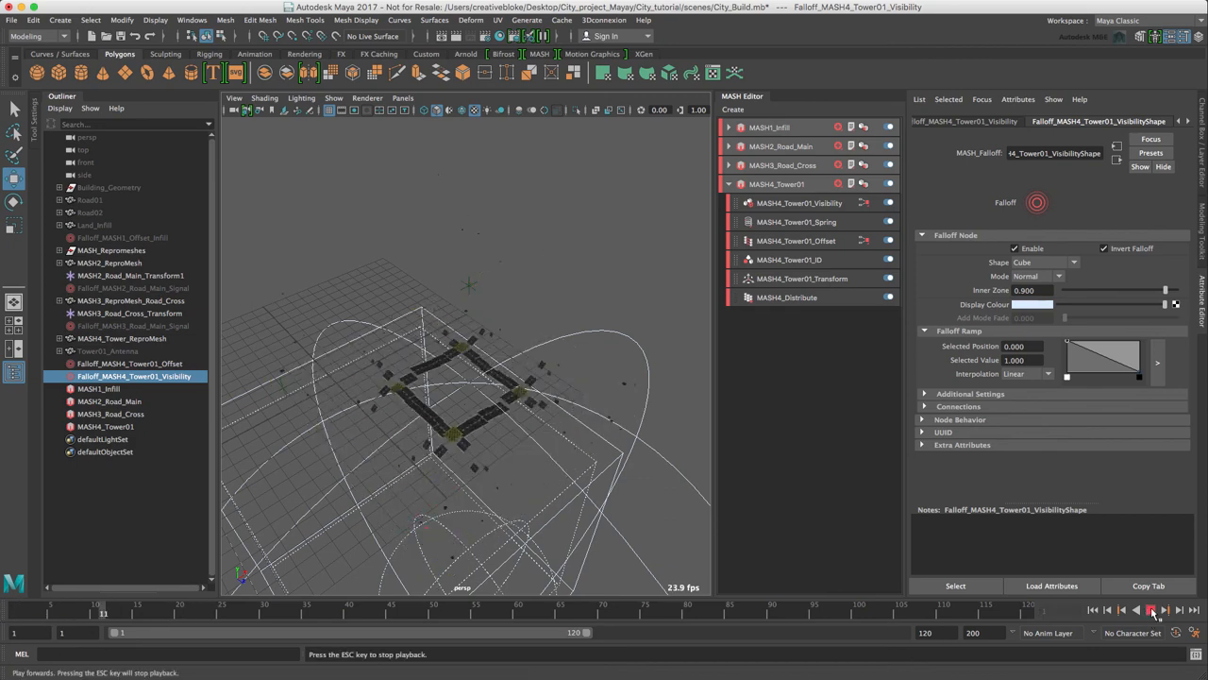
click(1151, 608)
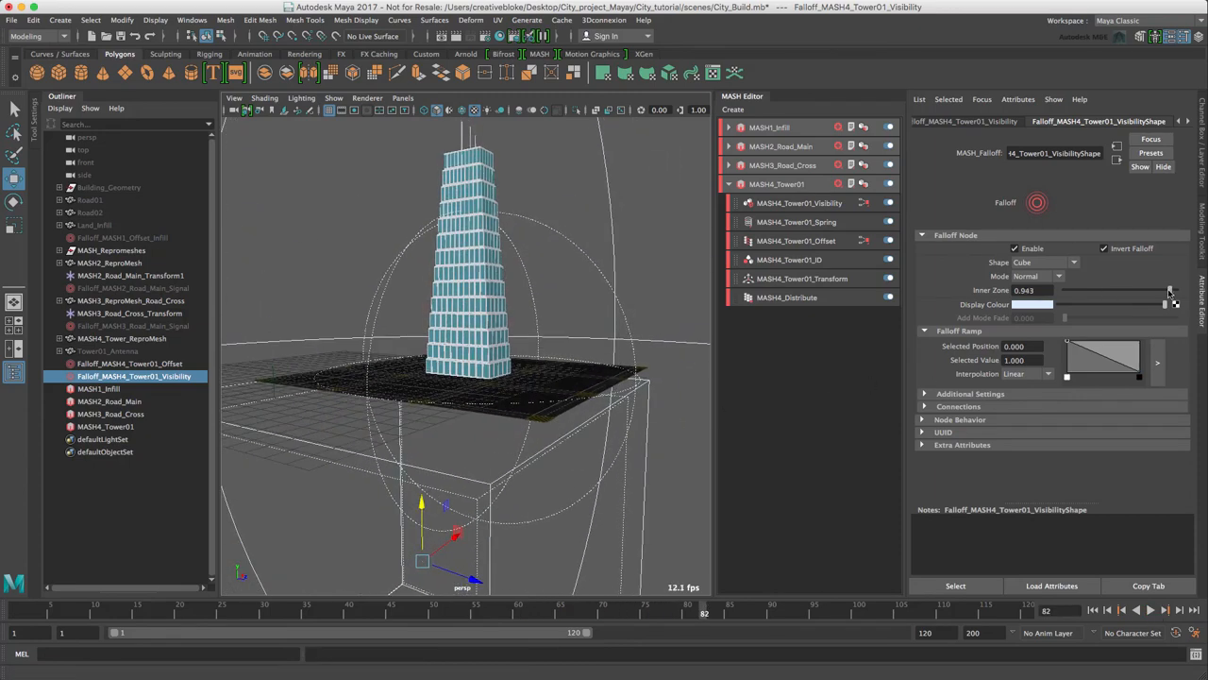
drag(1170, 291, 1132, 290)
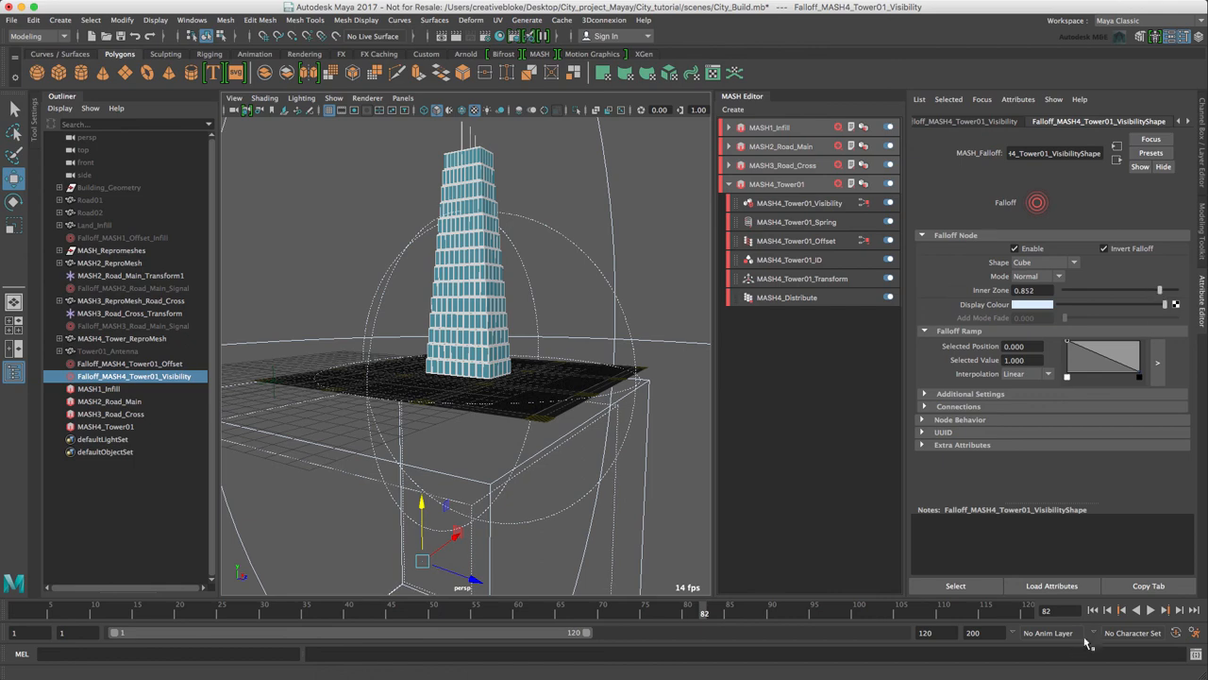
click(1152, 608)
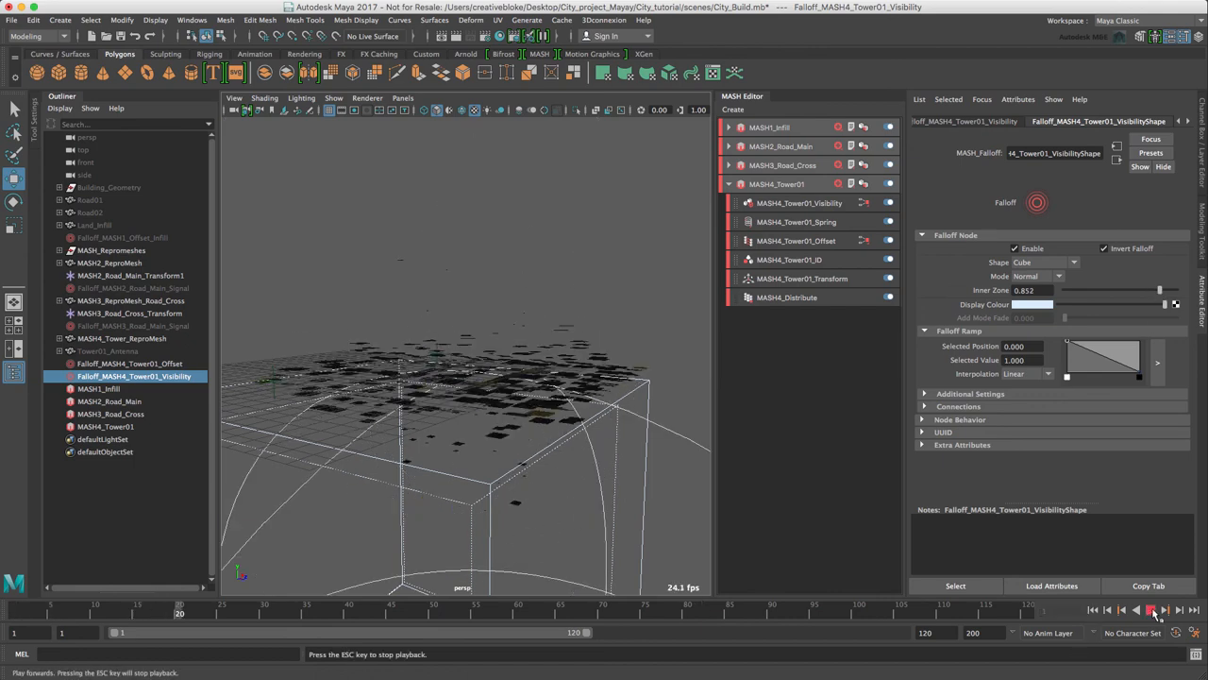